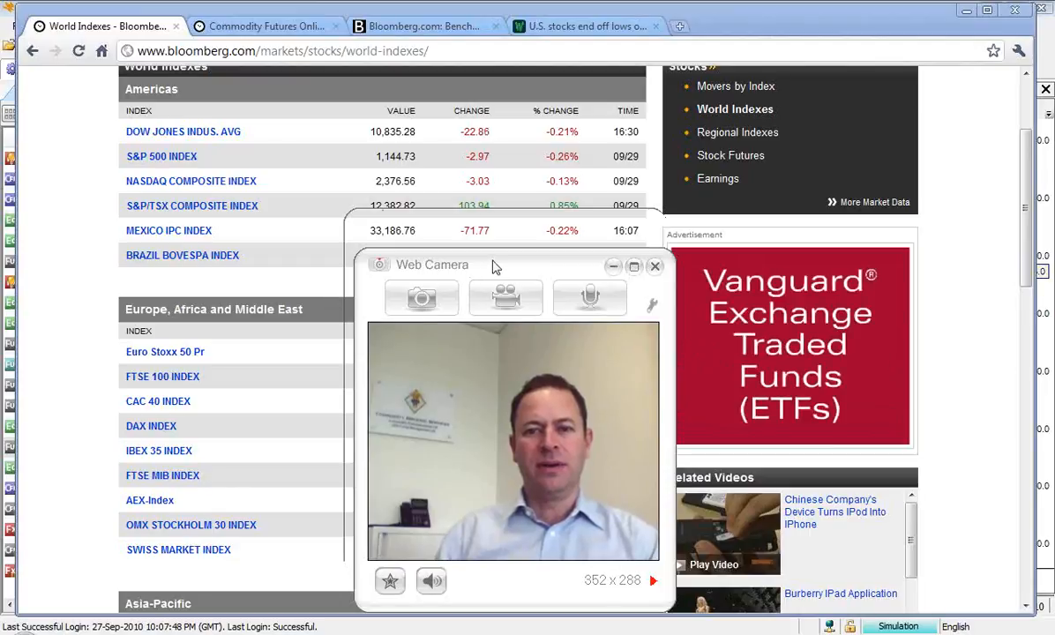
# - Drag to the tab strip, switch tabs, and open Bloomberg's Stock Futures page
pyautogui.moveTo(432, 265); pyautogui.dragTo(758, 18)
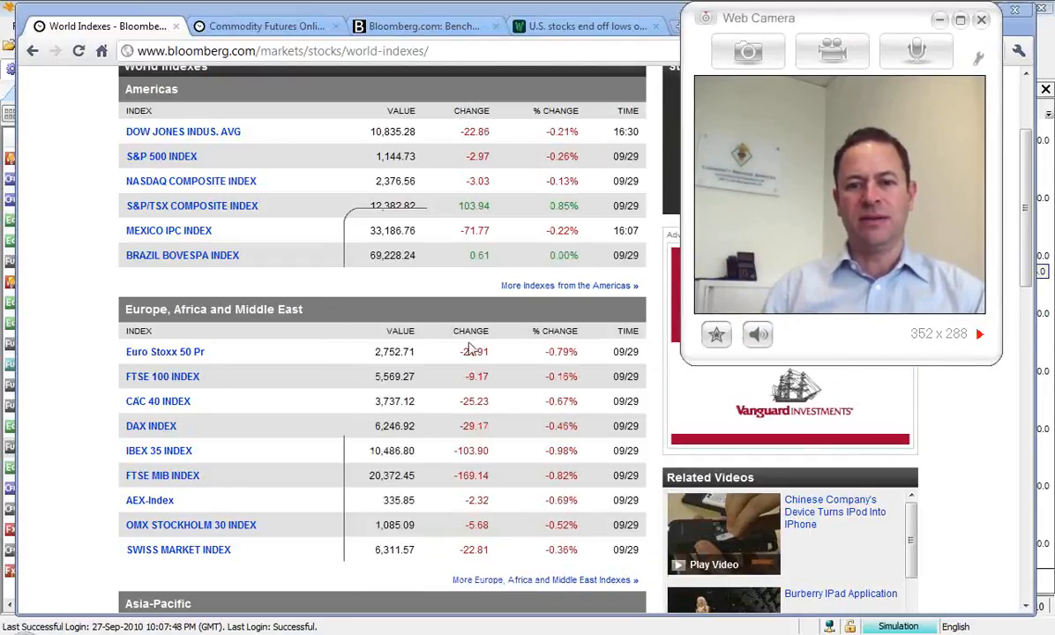
pyautogui.moveTo(563, 417)
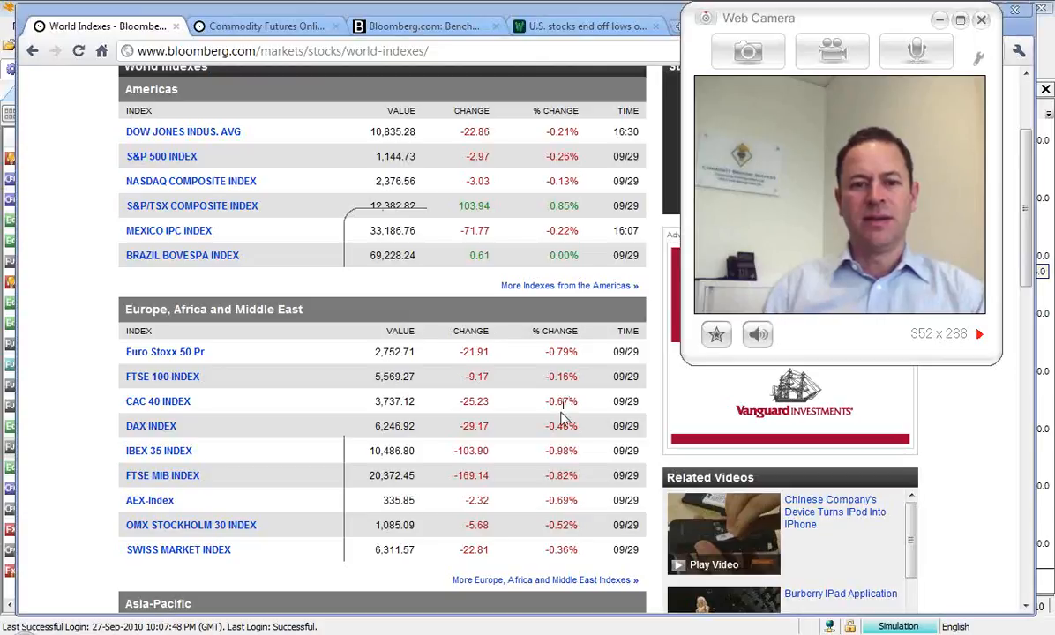
pyautogui.moveTo(531, 432)
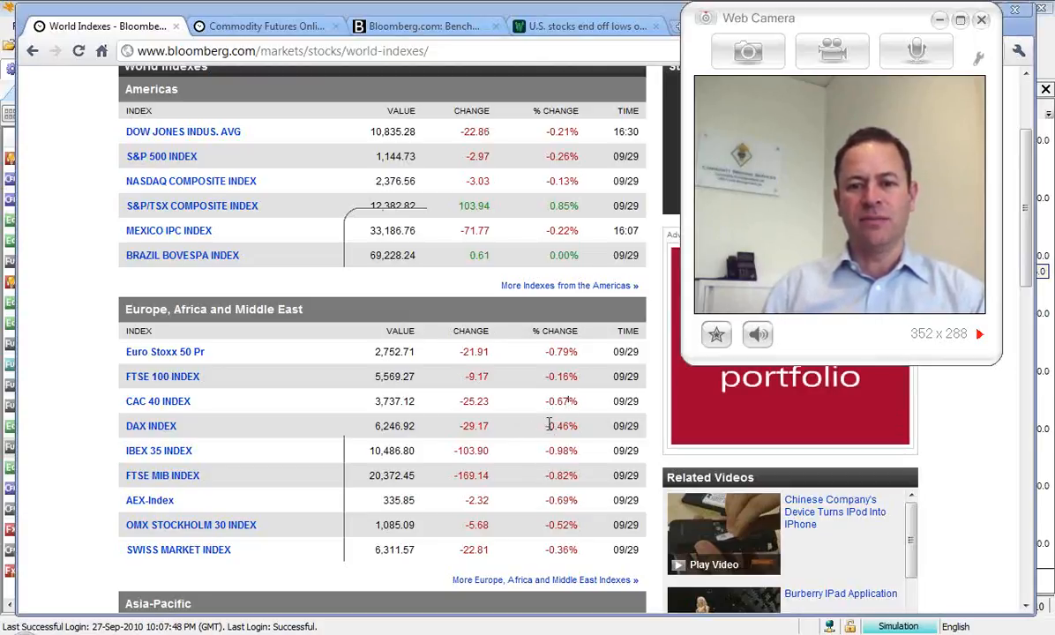
pyautogui.moveTo(221, 430)
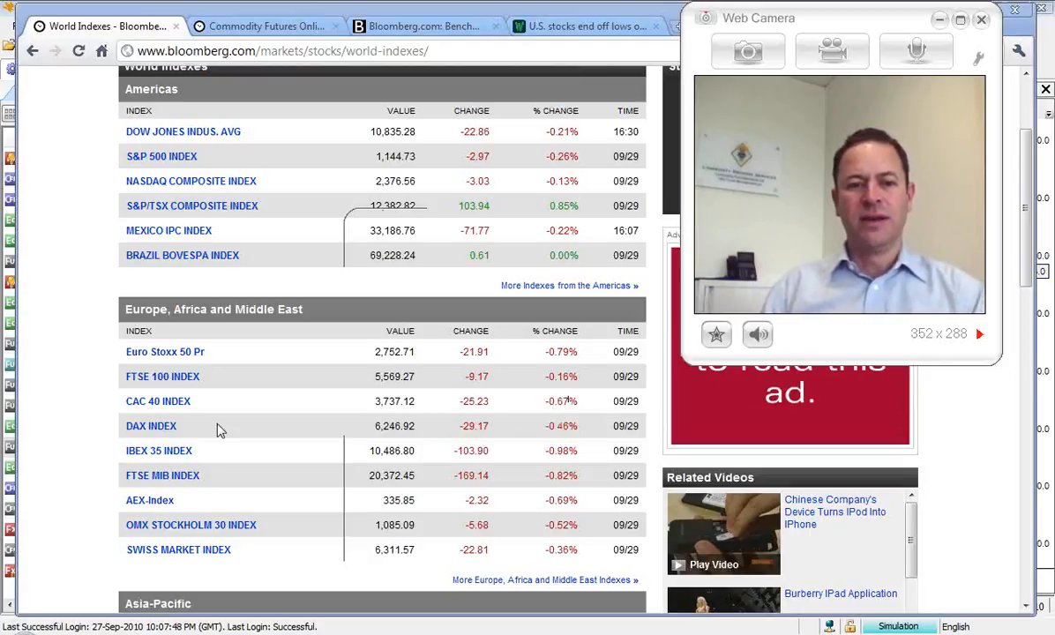
pyautogui.moveTo(94, 400)
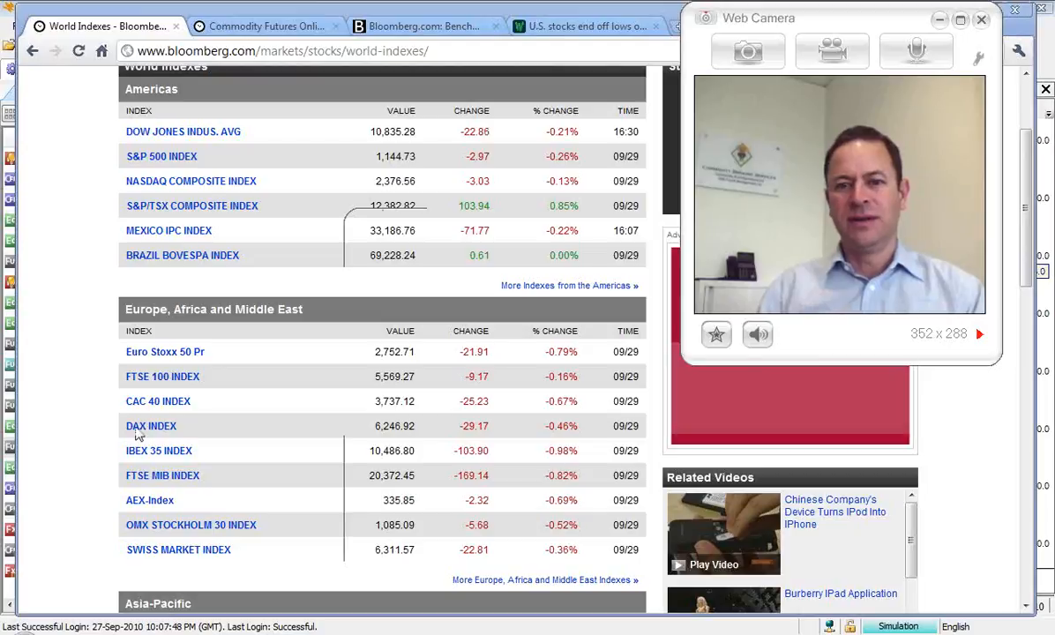
pyautogui.click(982, 19)
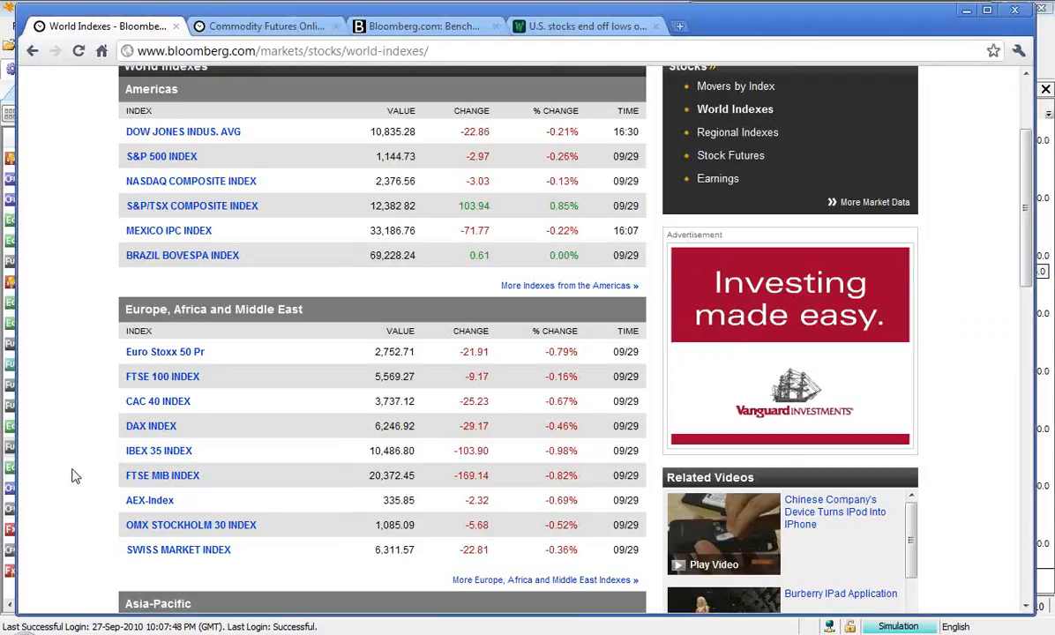
pyautogui.scroll(-3)
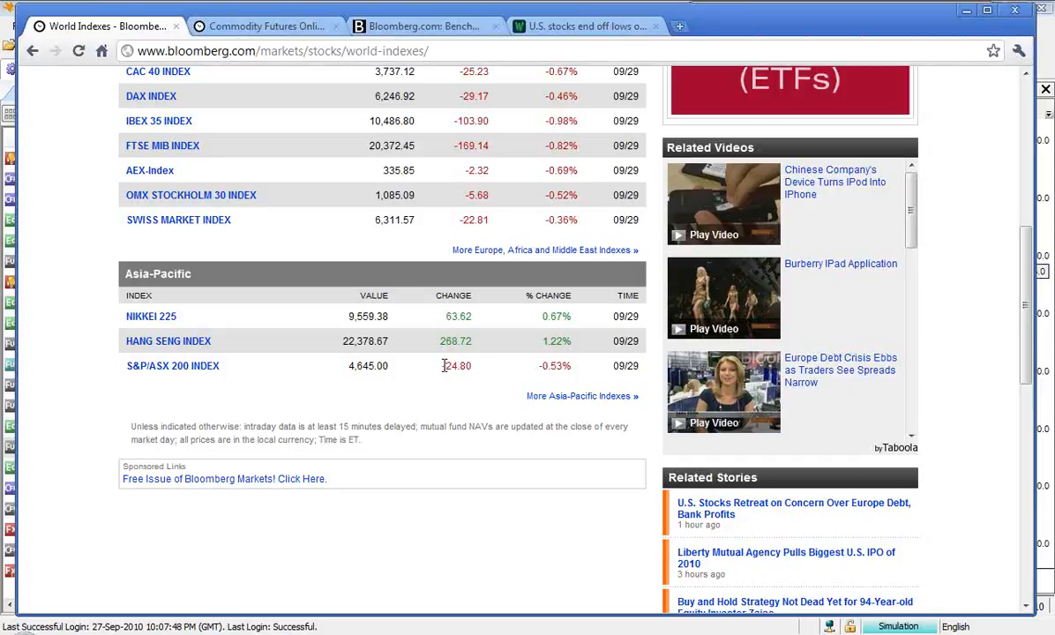
pyautogui.moveTo(370, 405)
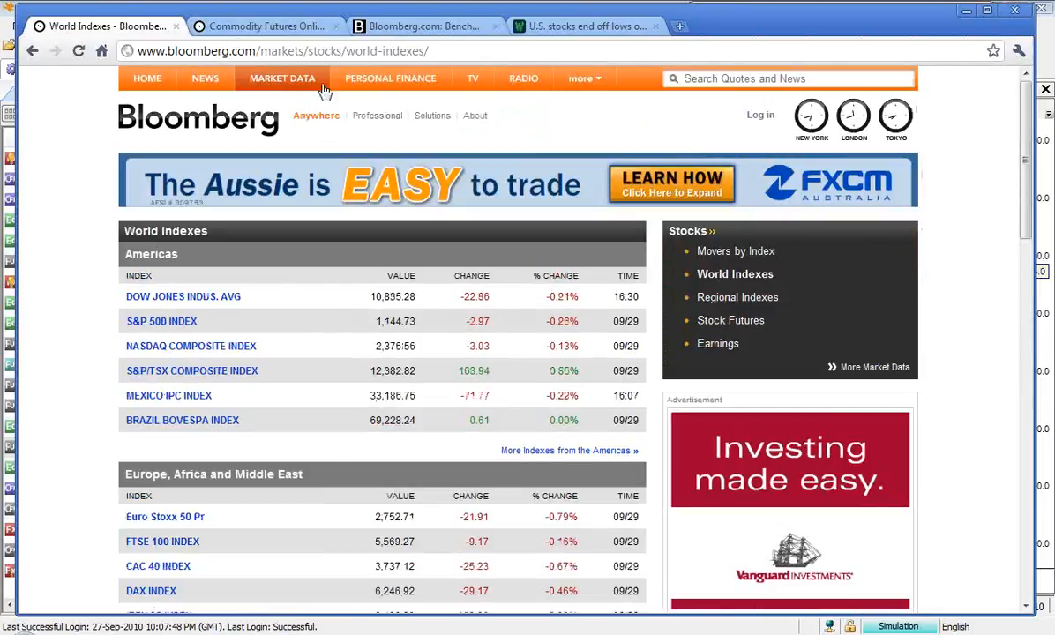
pyautogui.click(282, 79)
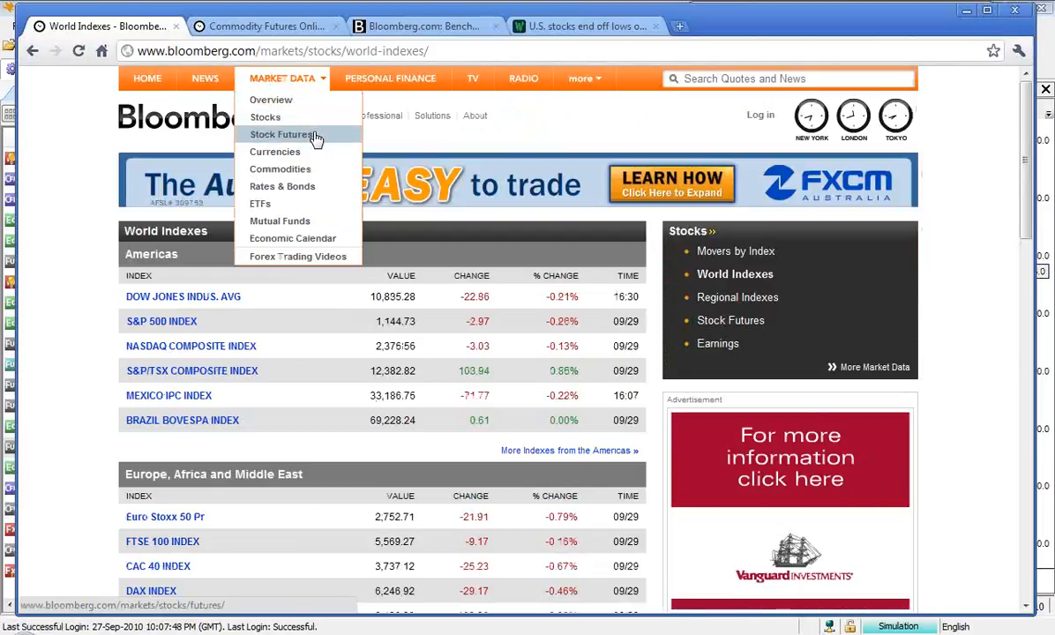
pyautogui.click(284, 134)
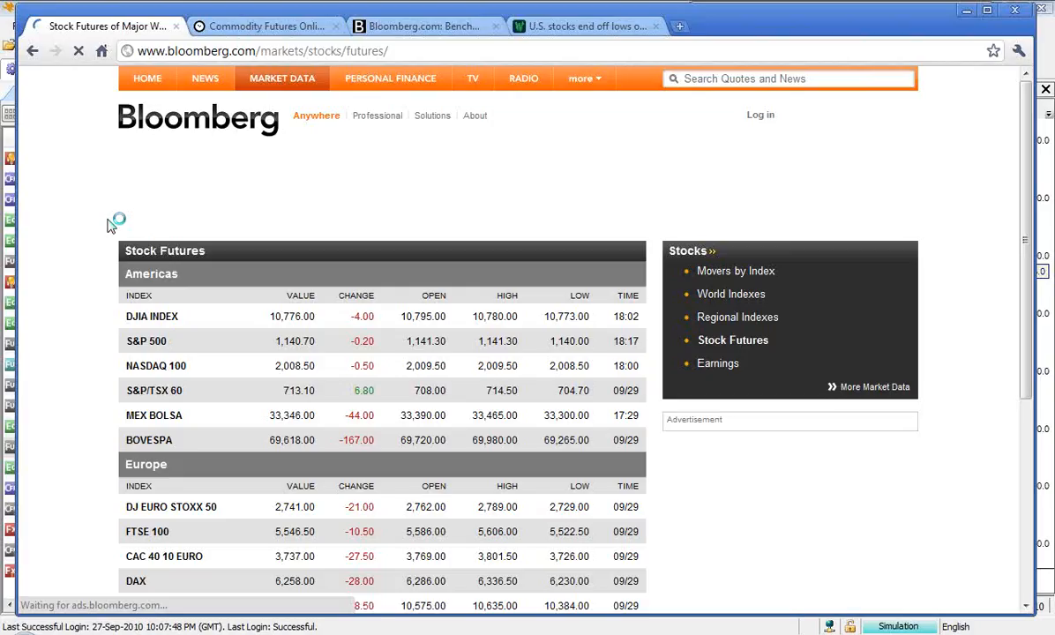
# - Scroll down to the Asia-Pacific index futures, then switch to the DailyFX calendar tab
pyautogui.scroll(-3)
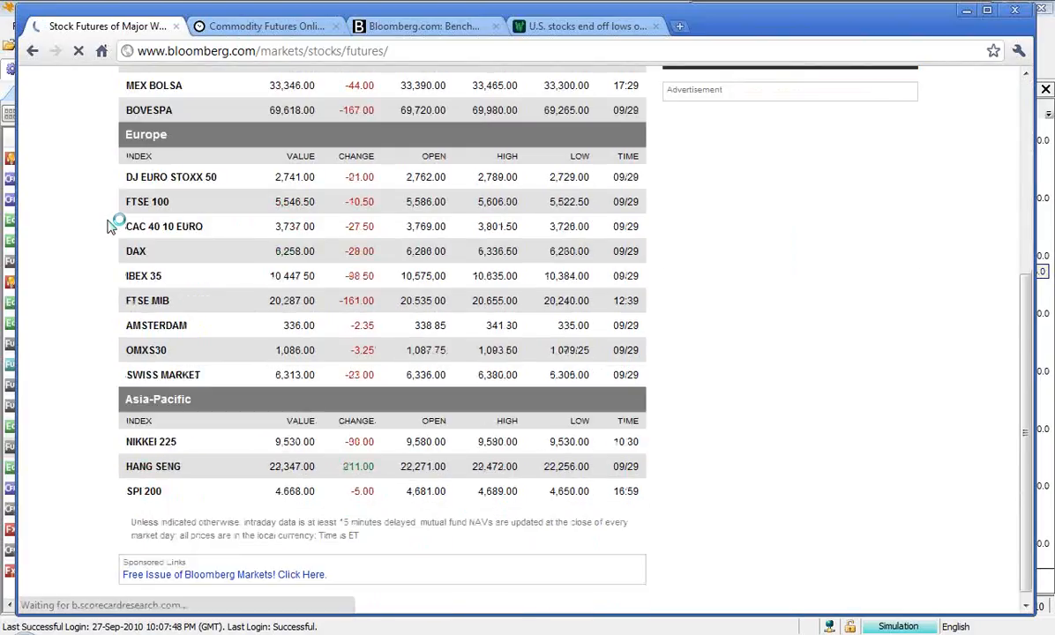
pyautogui.scroll(-3)
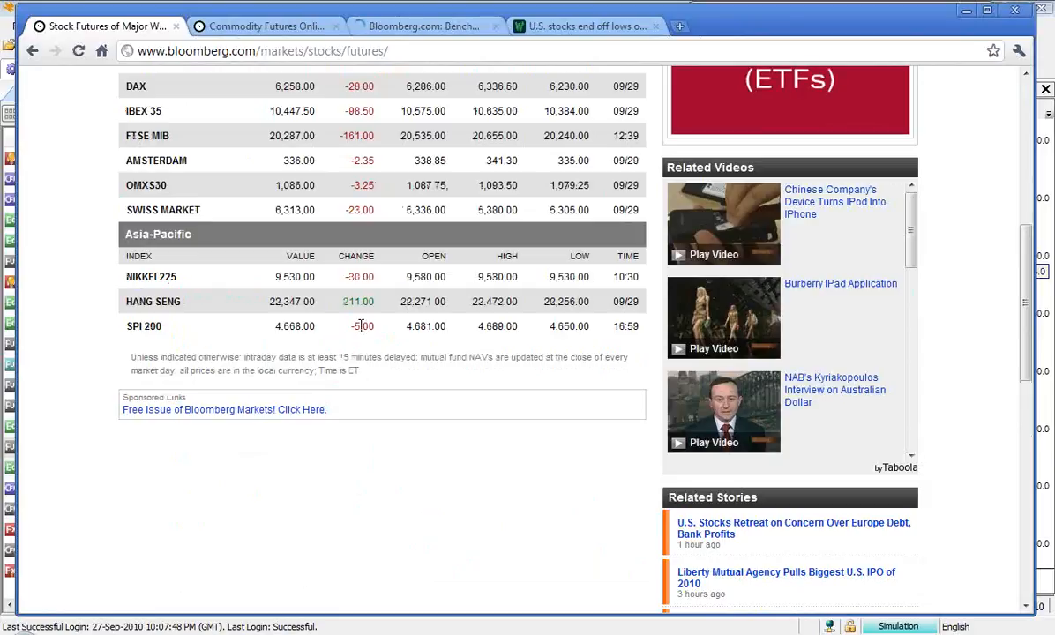
pyautogui.click(426, 26)
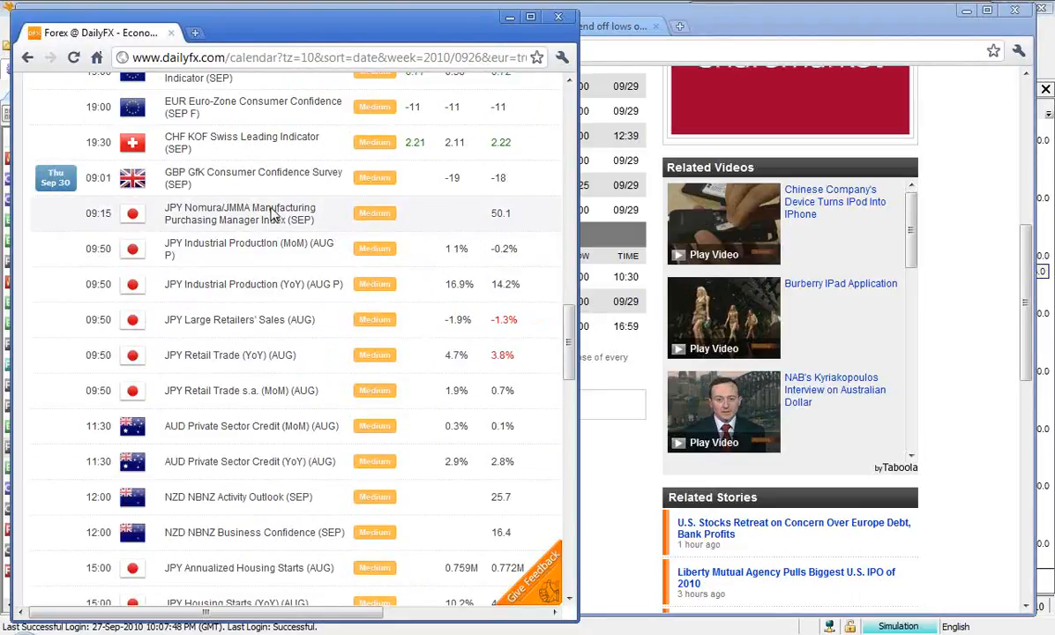
pyautogui.moveTo(291, 233)
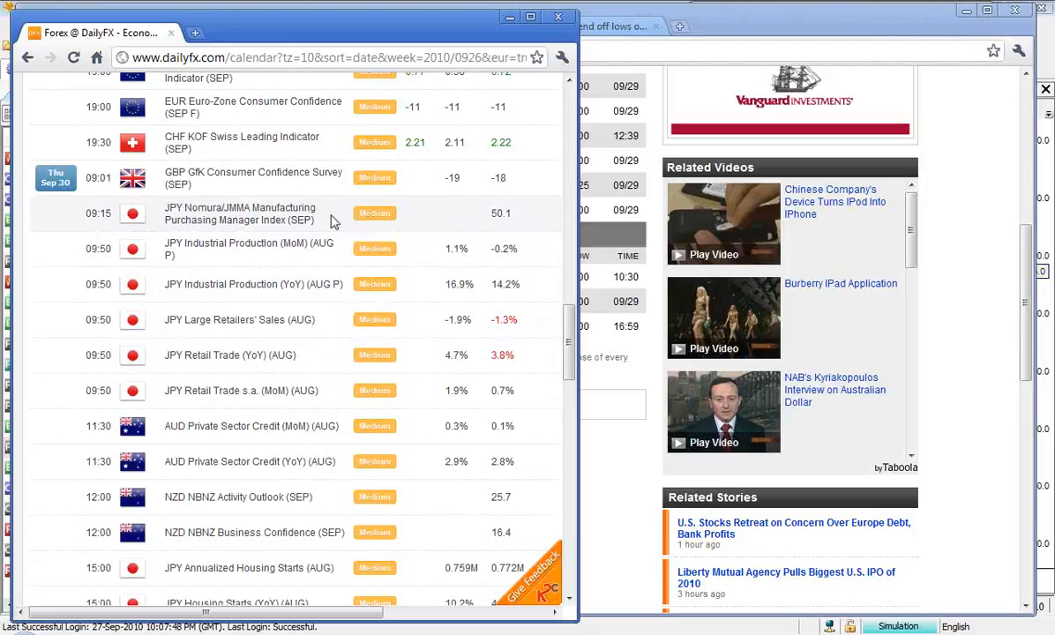
pyautogui.moveTo(554, 223)
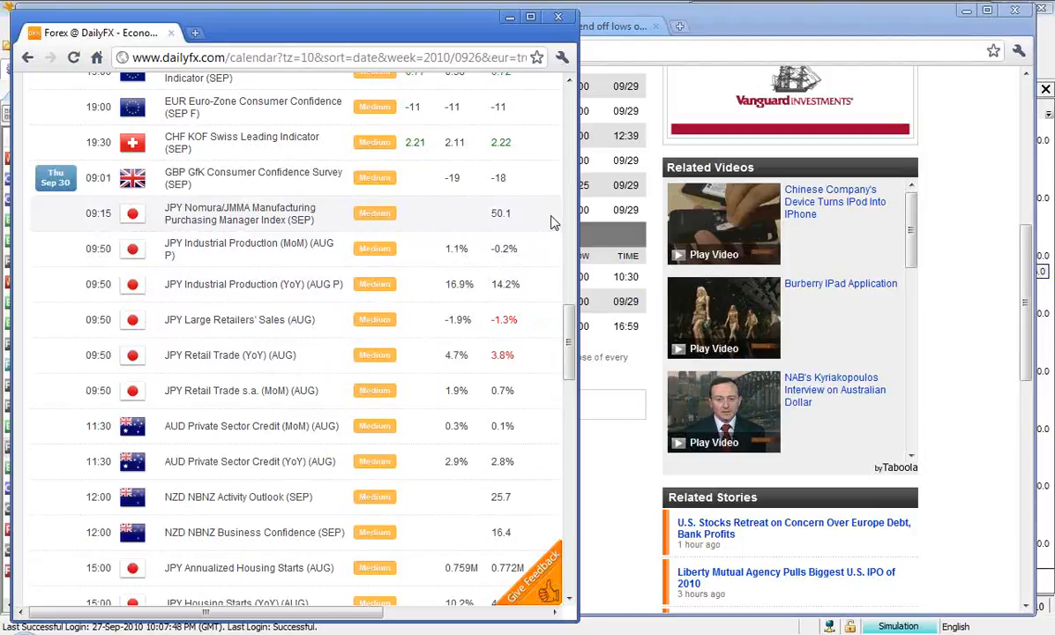
pyautogui.moveTo(553, 256)
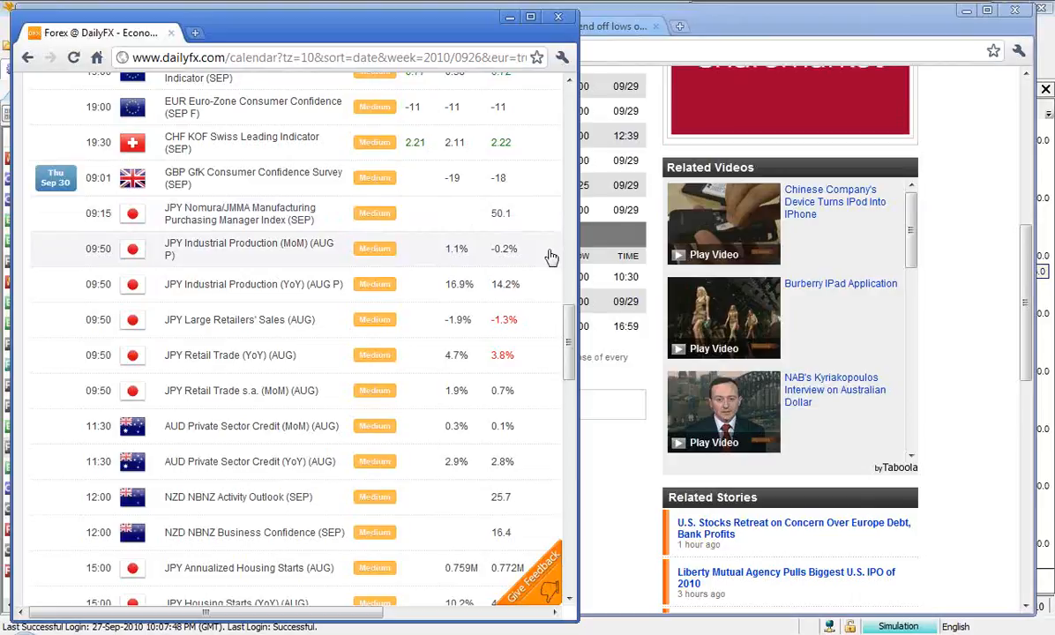
pyautogui.moveTo(549, 292)
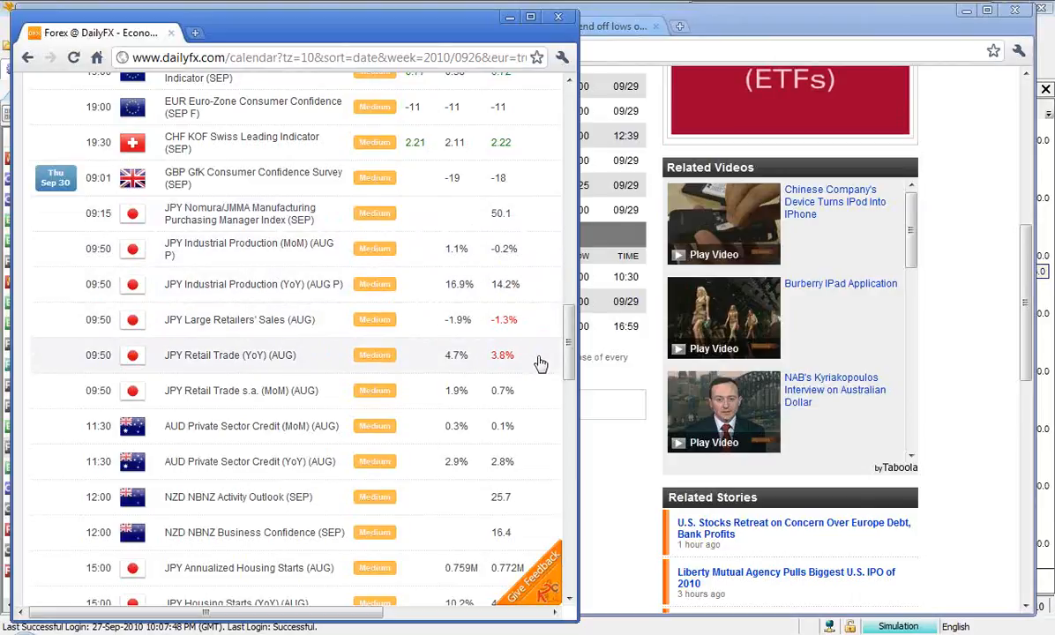
pyautogui.moveTo(541, 390)
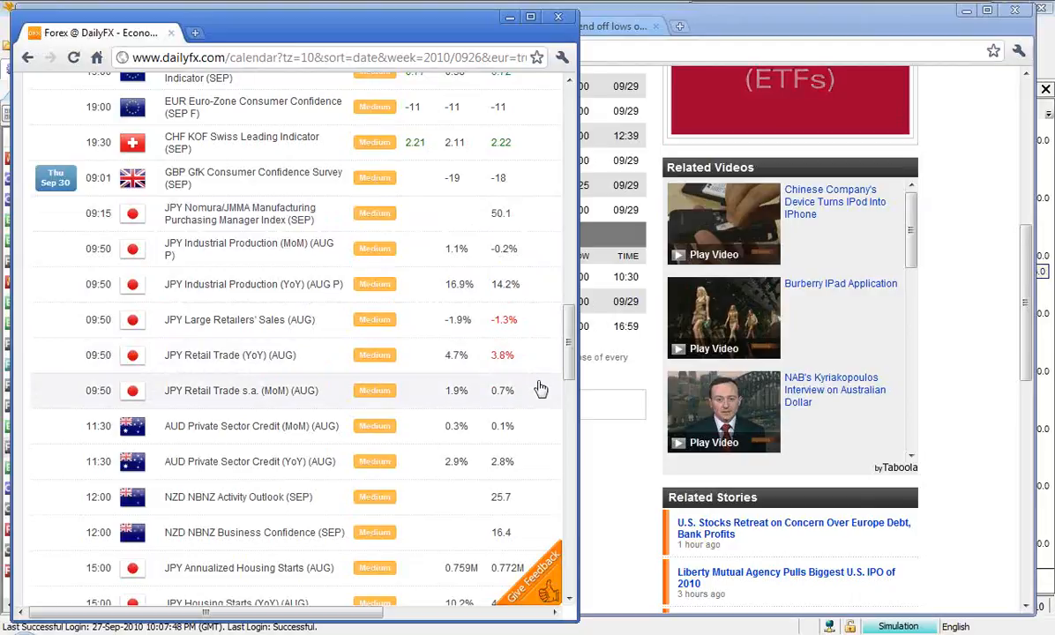
pyautogui.moveTo(471, 431)
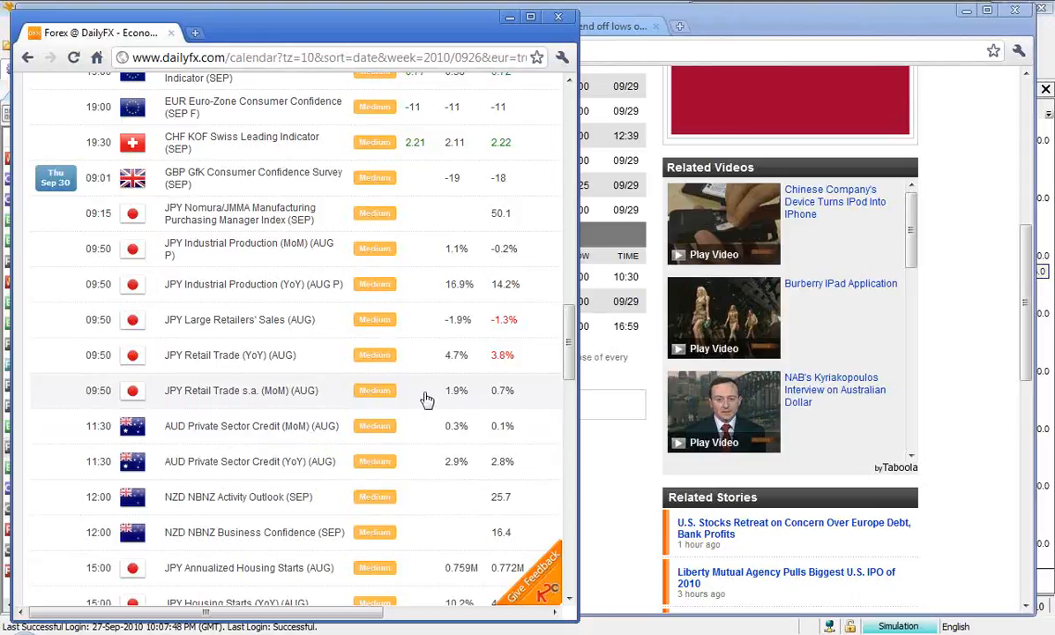
pyautogui.moveTo(458, 395)
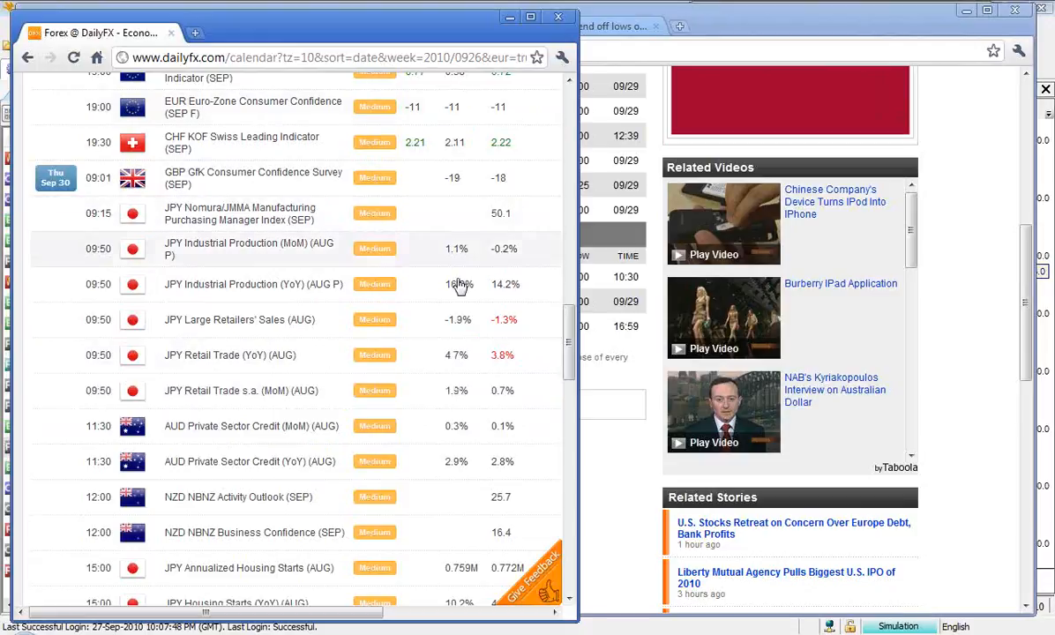
pyautogui.moveTo(458, 399)
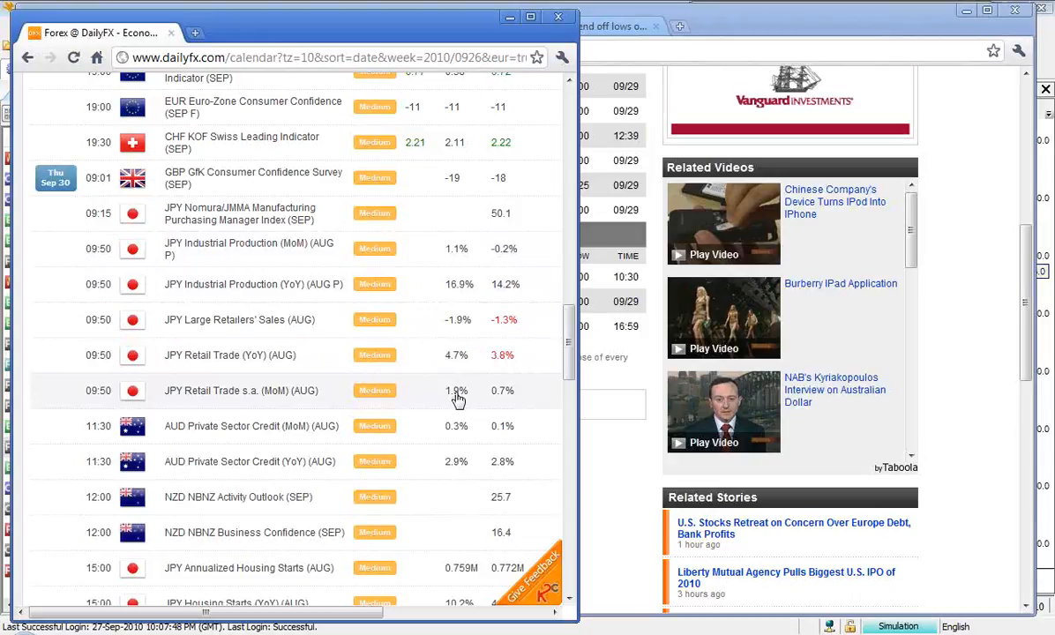
pyautogui.moveTo(503, 404)
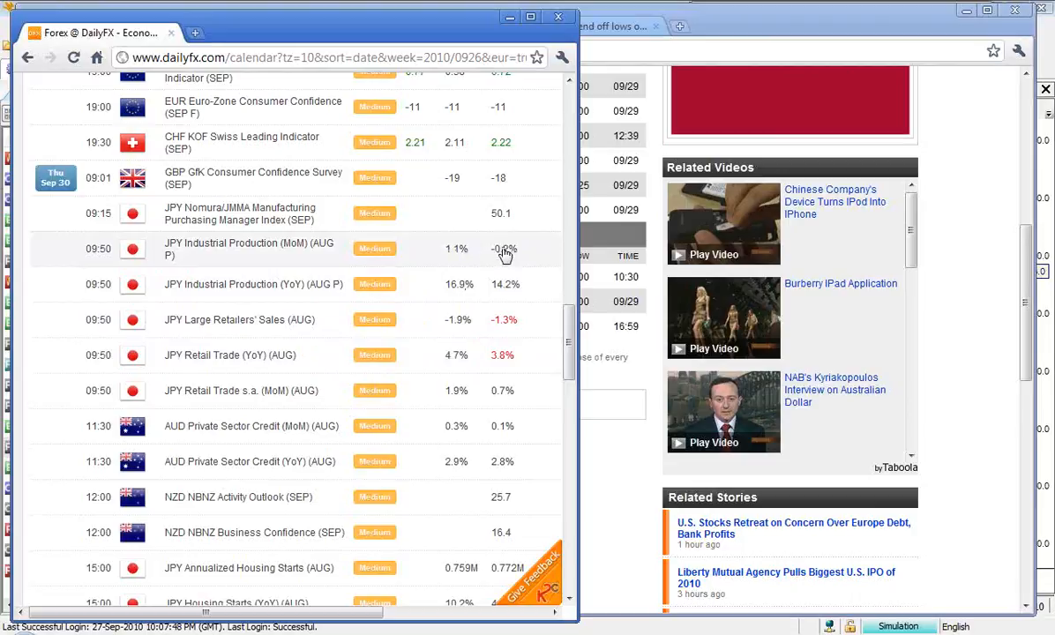
pyautogui.moveTo(100, 391)
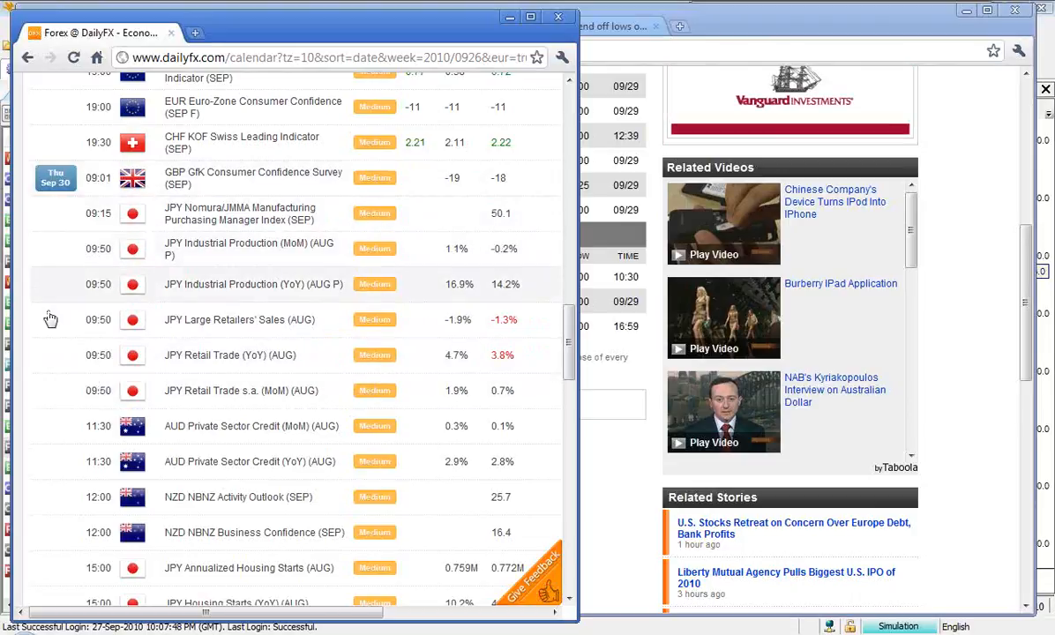
pyautogui.moveTo(60, 403)
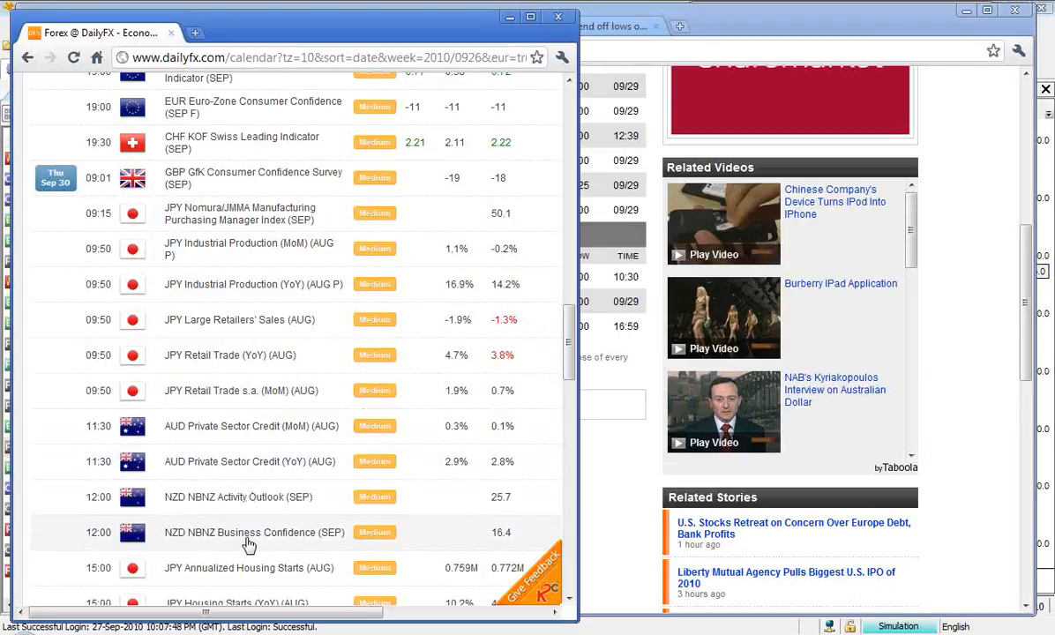
pyautogui.scroll(-3)
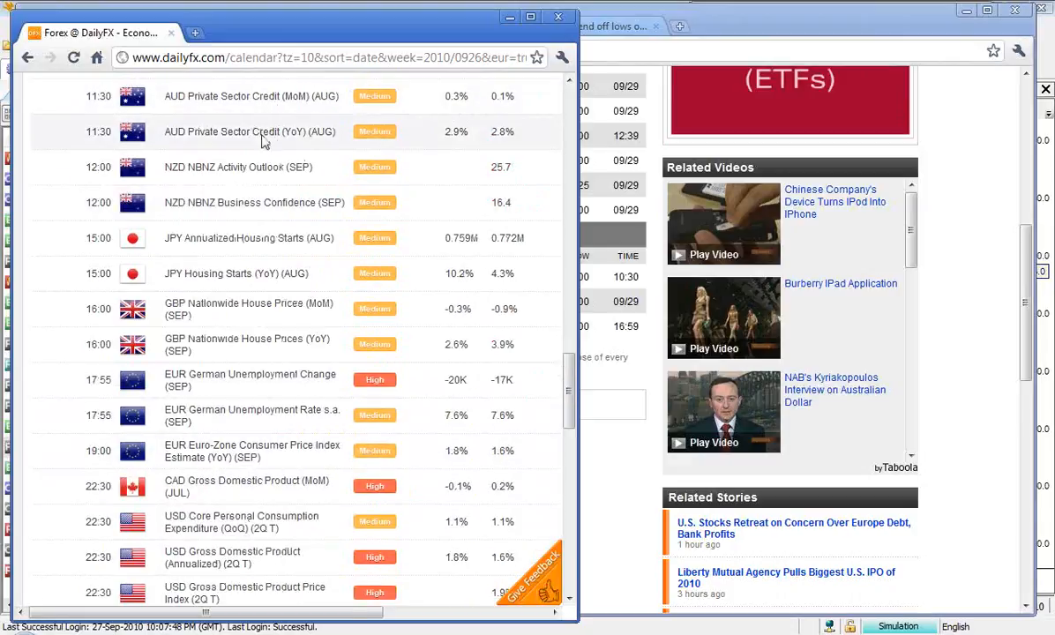
pyautogui.moveTo(261, 207)
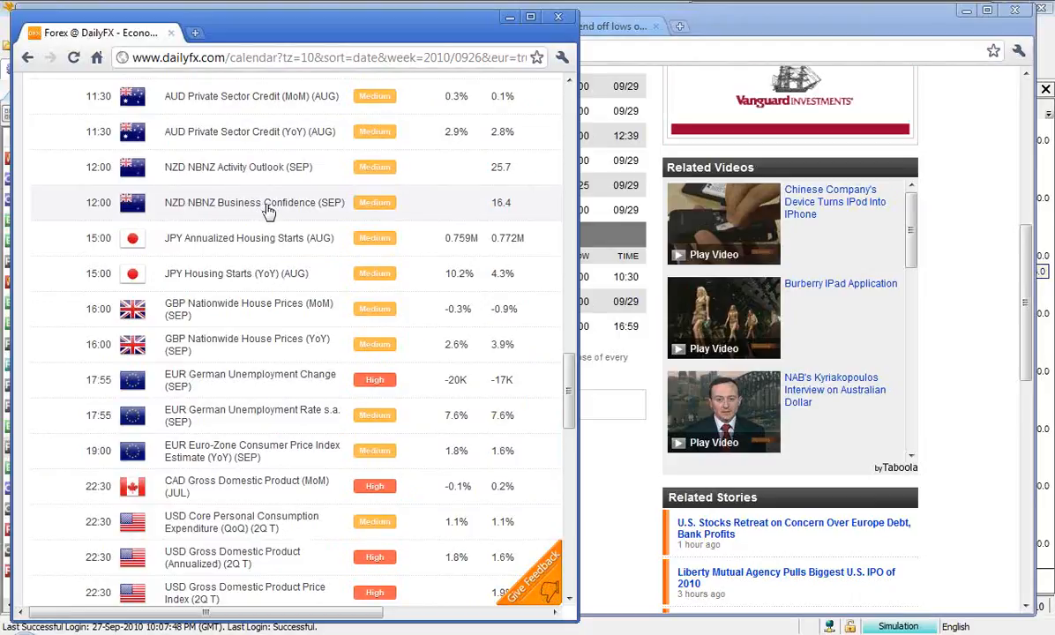
pyautogui.moveTo(267, 238)
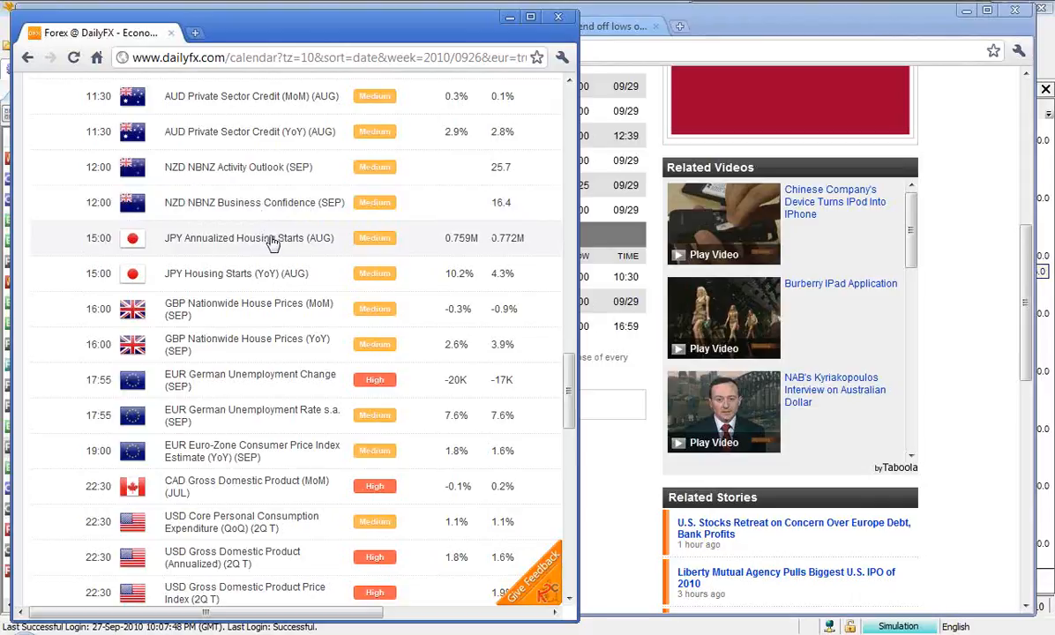
pyautogui.moveTo(260, 273)
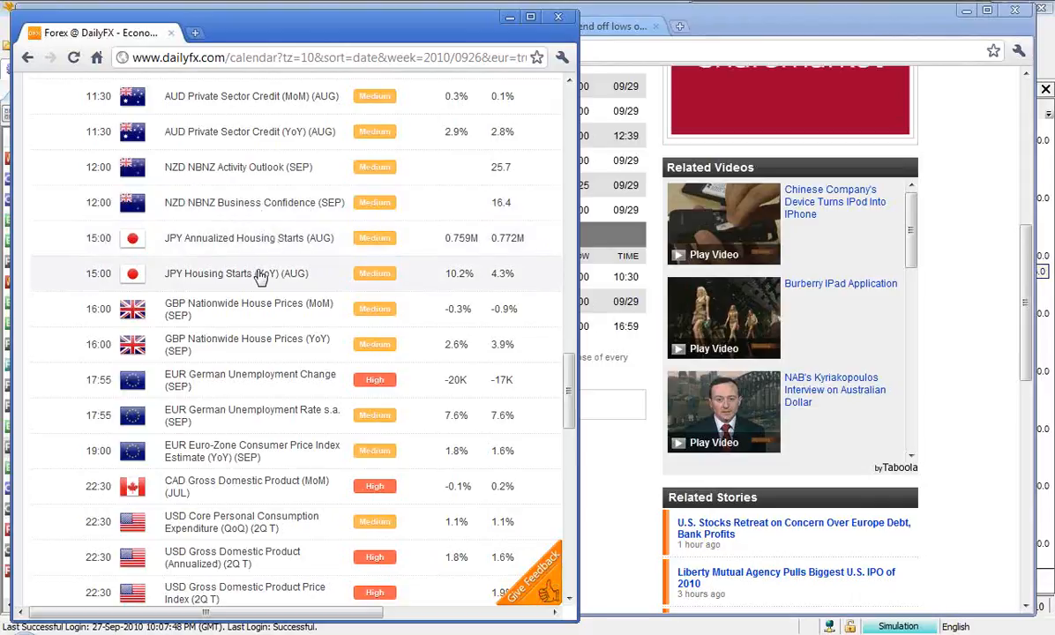
pyautogui.moveTo(424, 280)
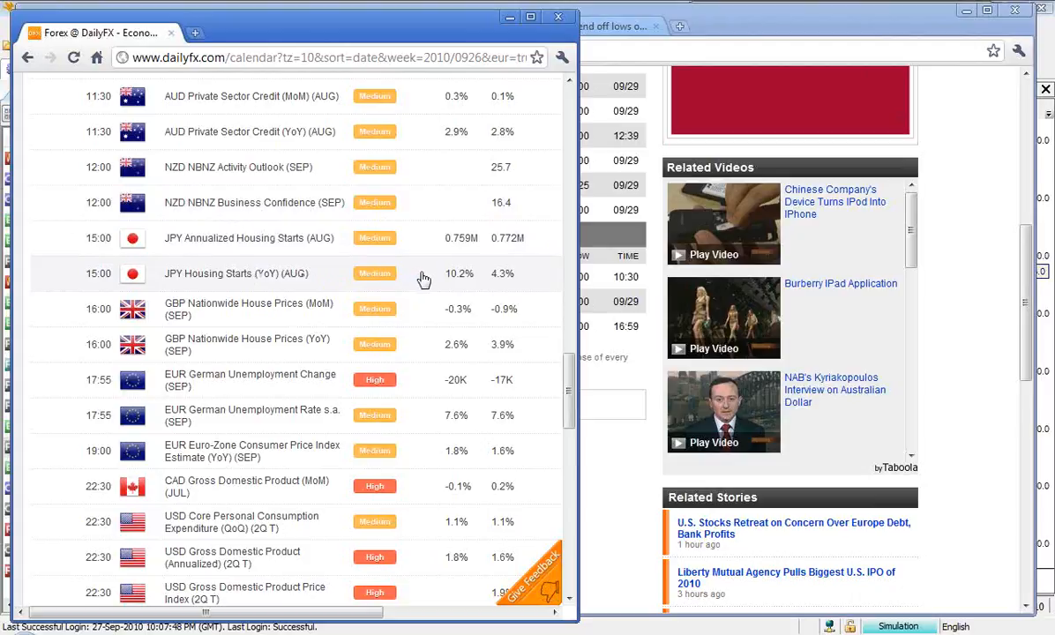
pyautogui.moveTo(457, 284)
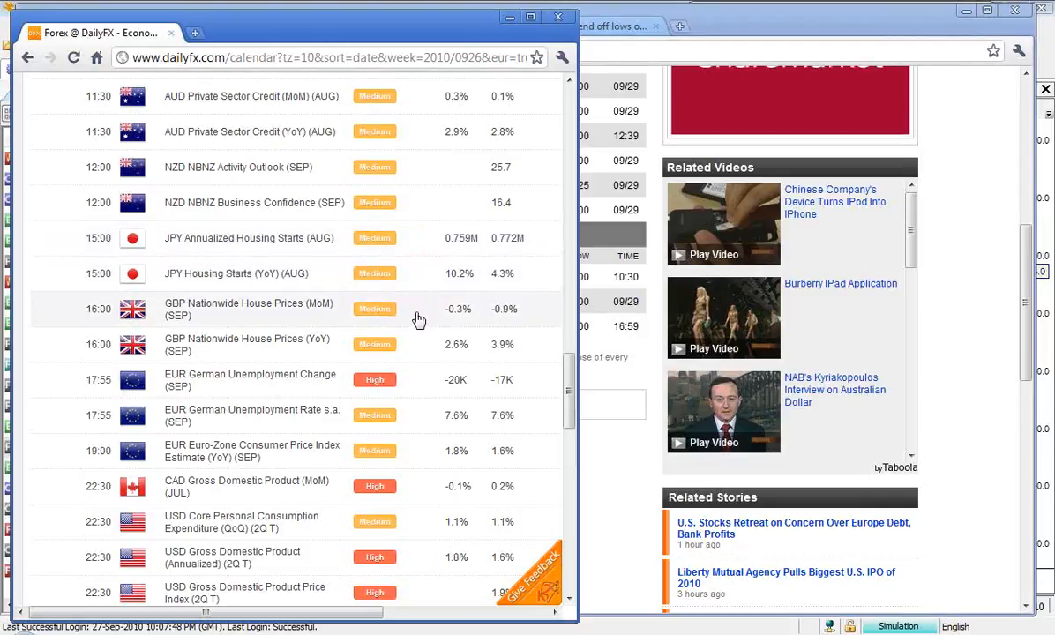
pyautogui.moveTo(227, 310)
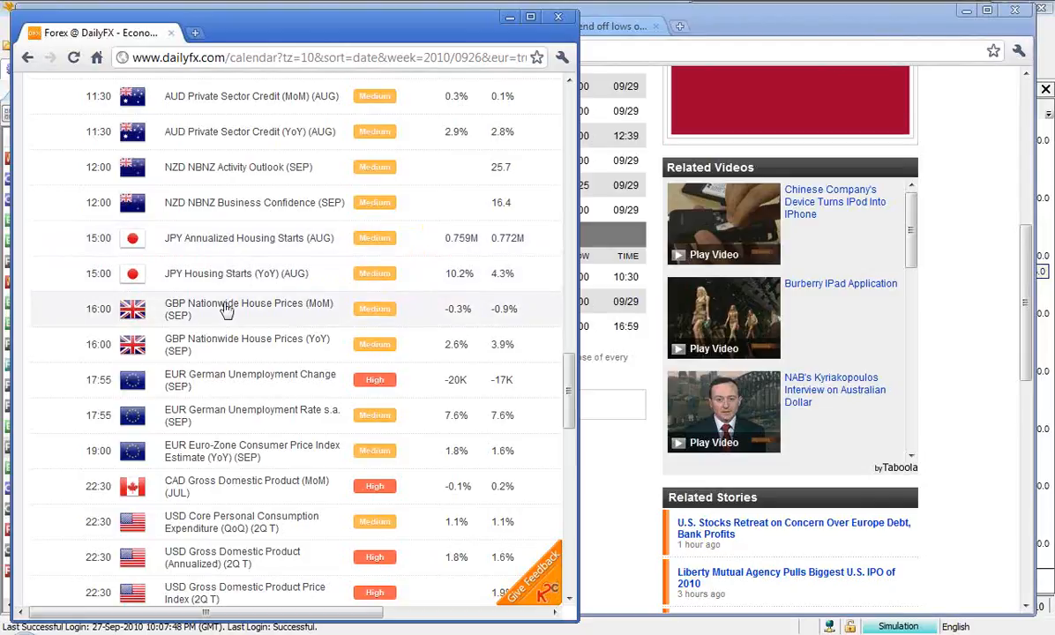
pyautogui.moveTo(292, 317)
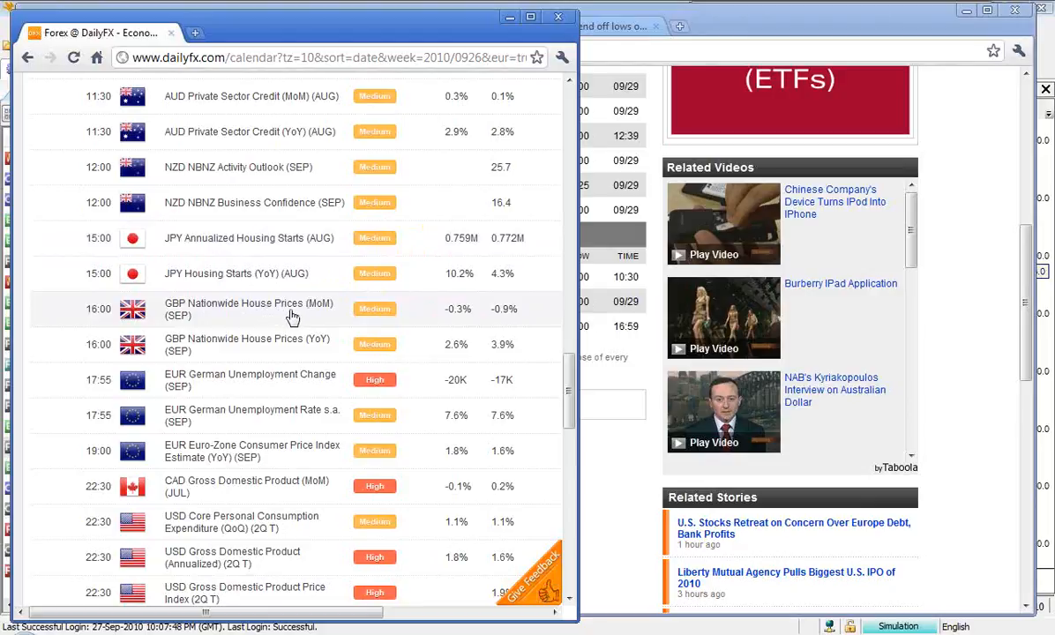
pyautogui.moveTo(458, 317)
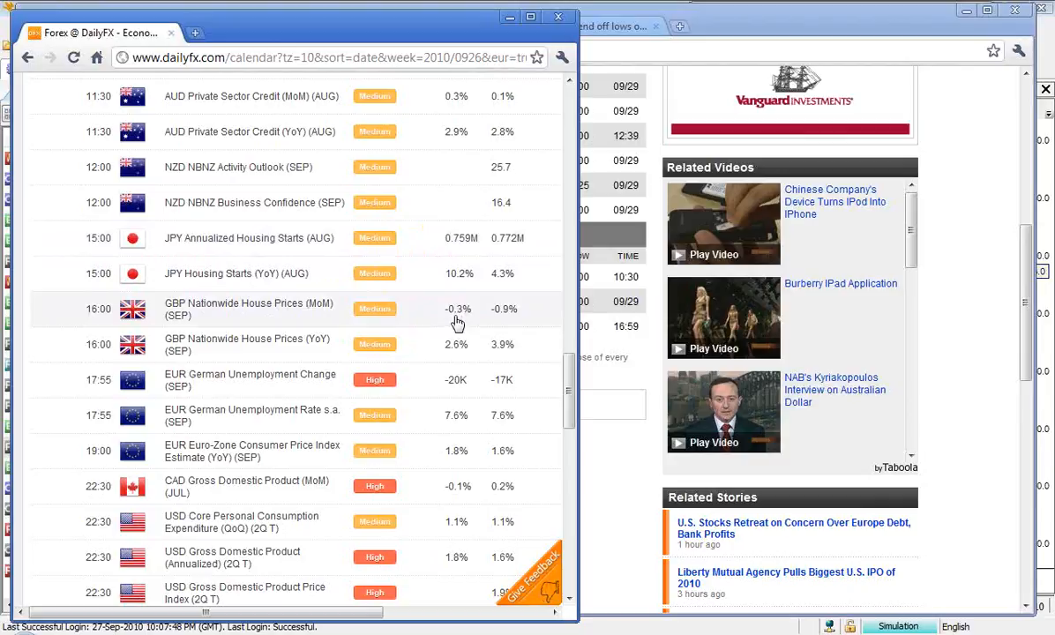
pyautogui.moveTo(455, 316)
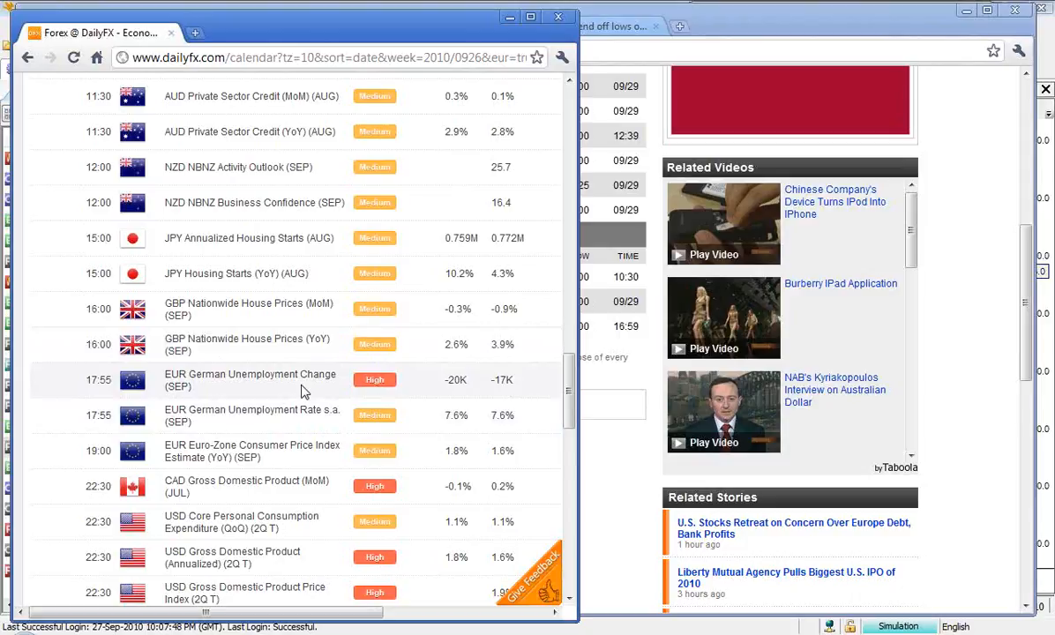
pyautogui.moveTo(458, 396)
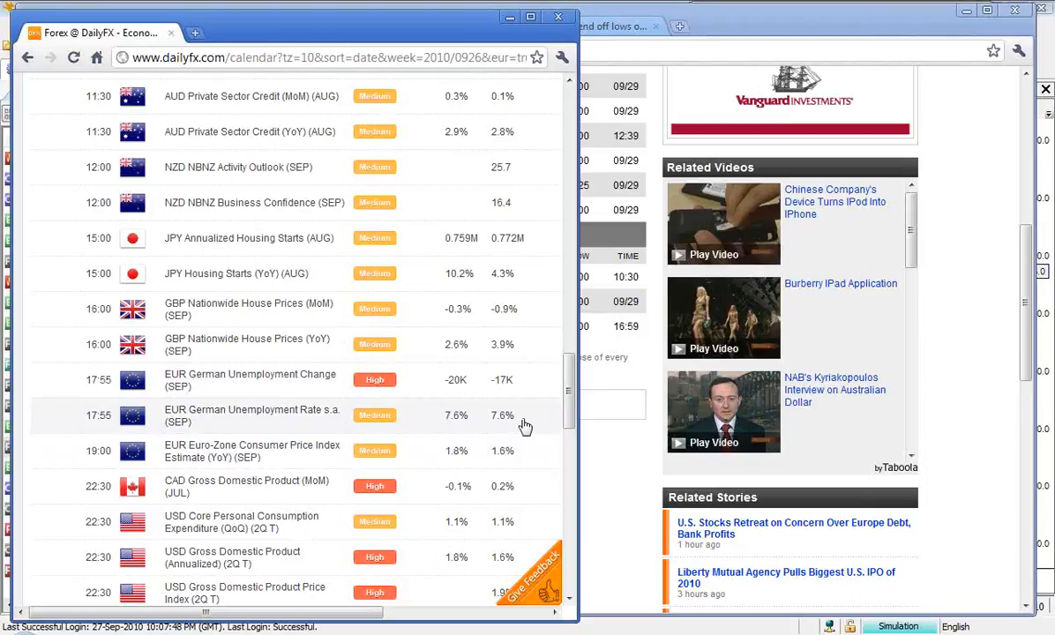
pyautogui.moveTo(274, 451)
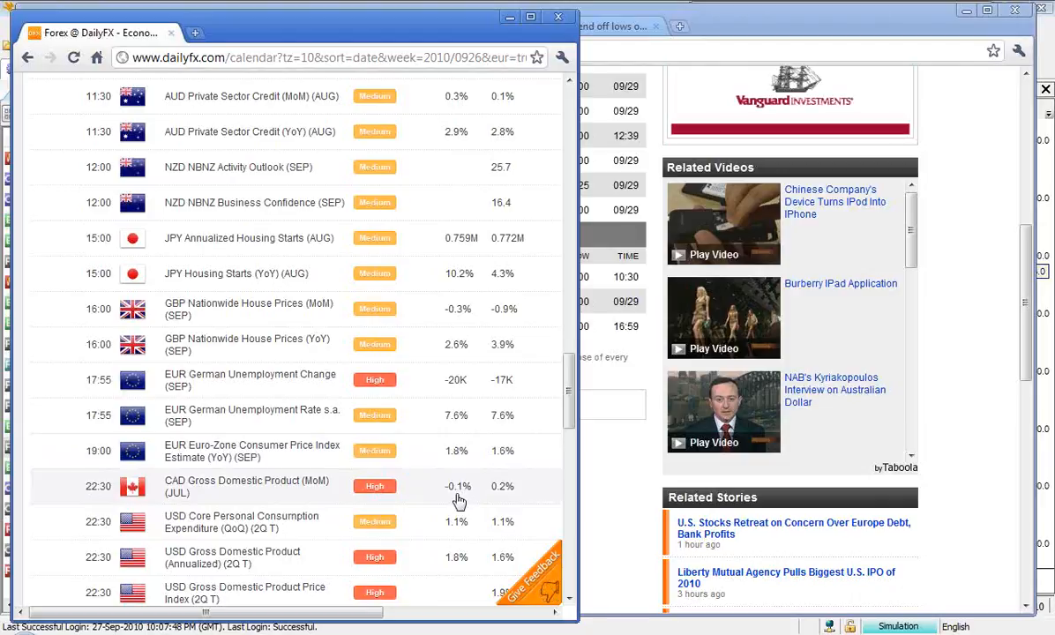
pyautogui.moveTo(453, 490)
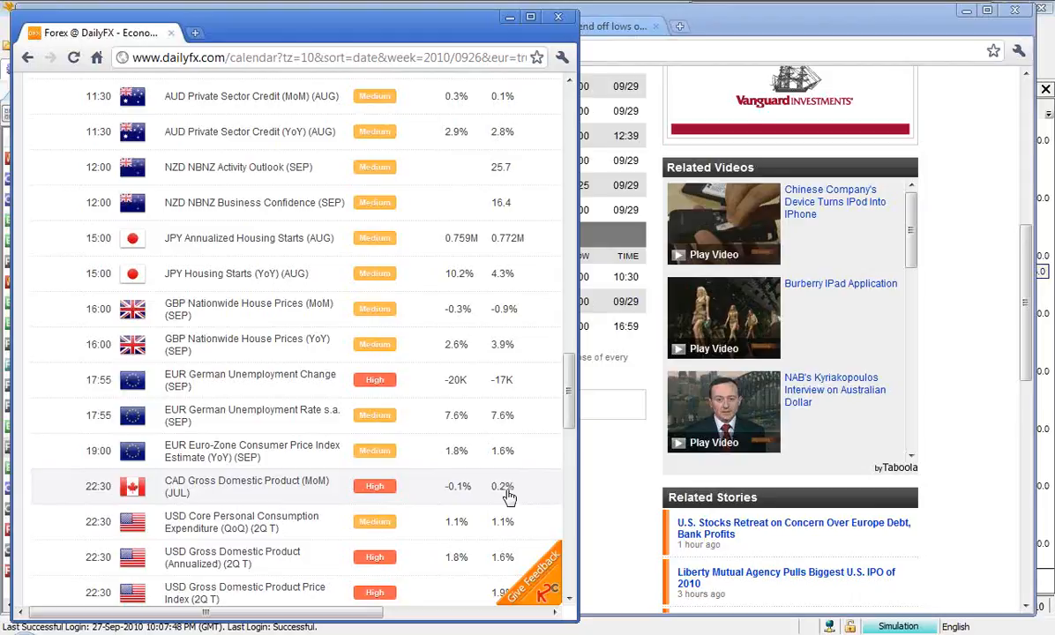
# - Scroll the calendar down to US initial jobless claims and the 1 October releases
pyautogui.scroll(-3)
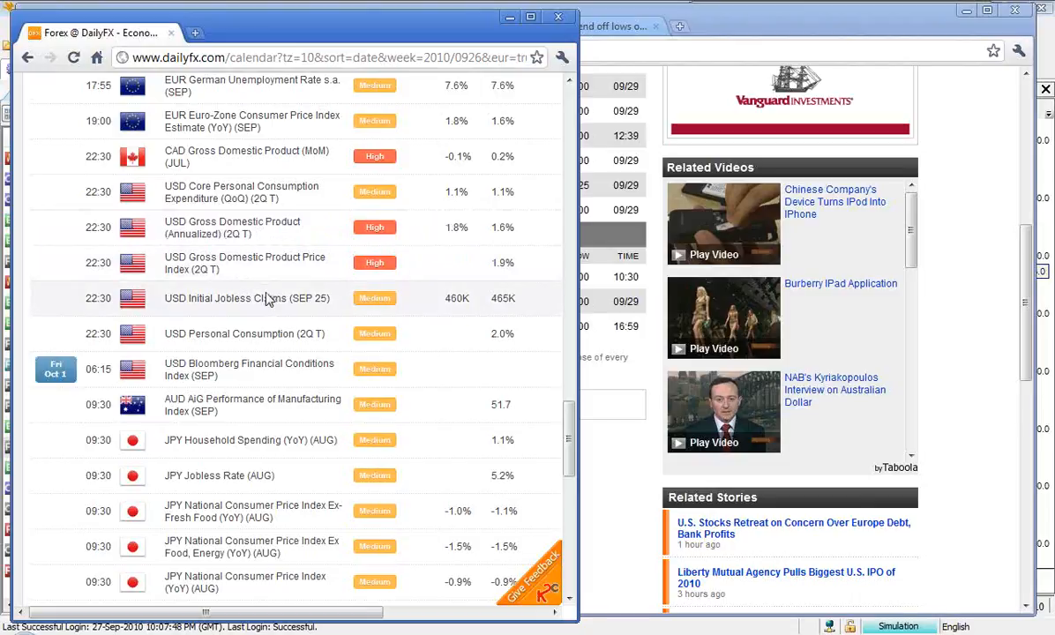
pyautogui.moveTo(262, 333)
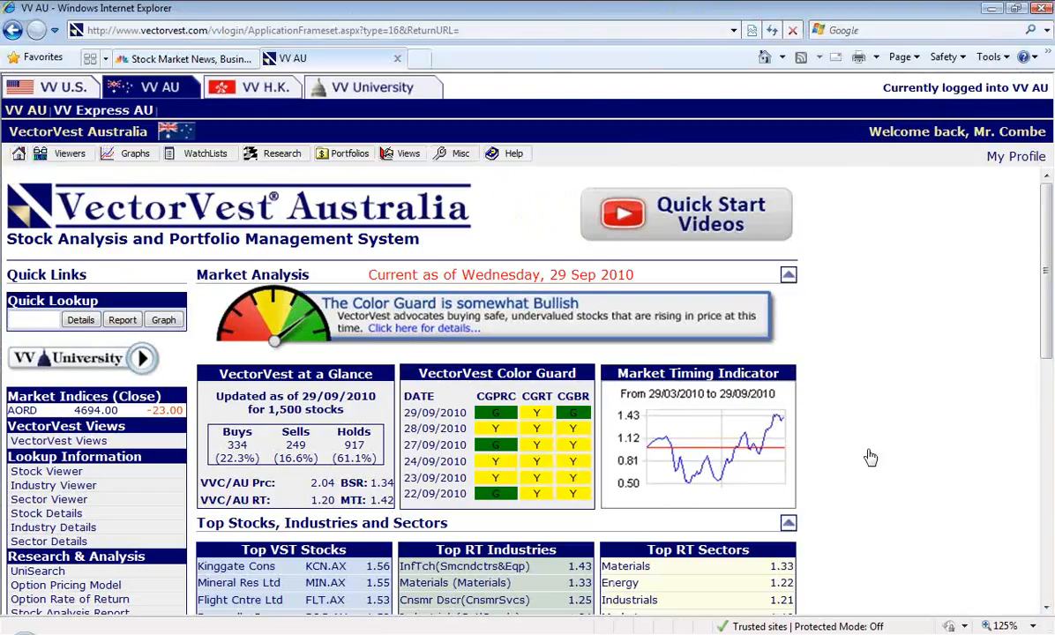
pyautogui.moveTo(909, 392)
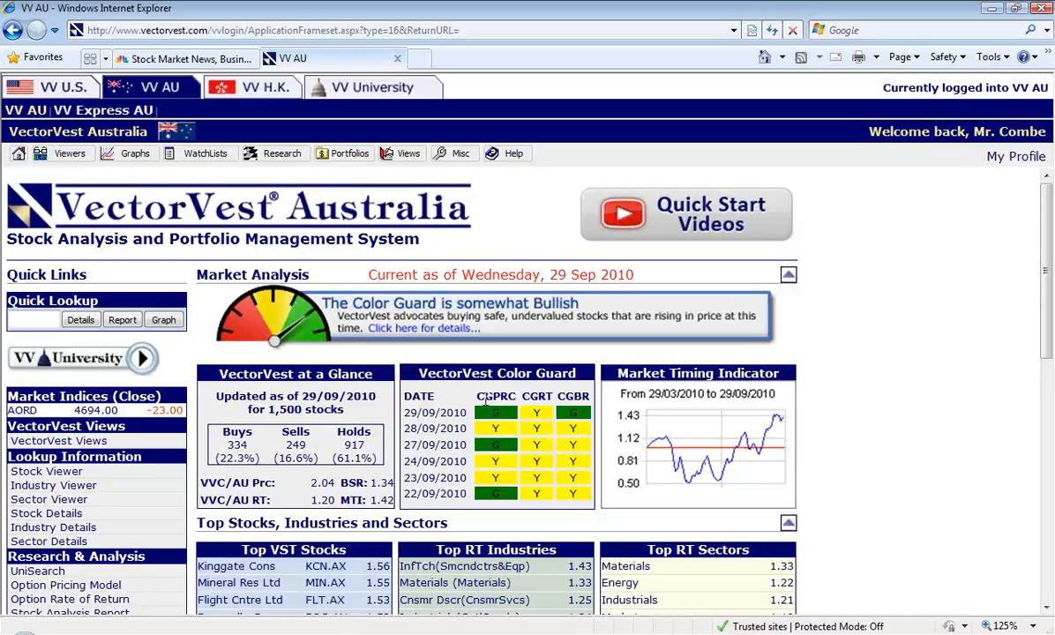
pyautogui.moveTo(490, 397)
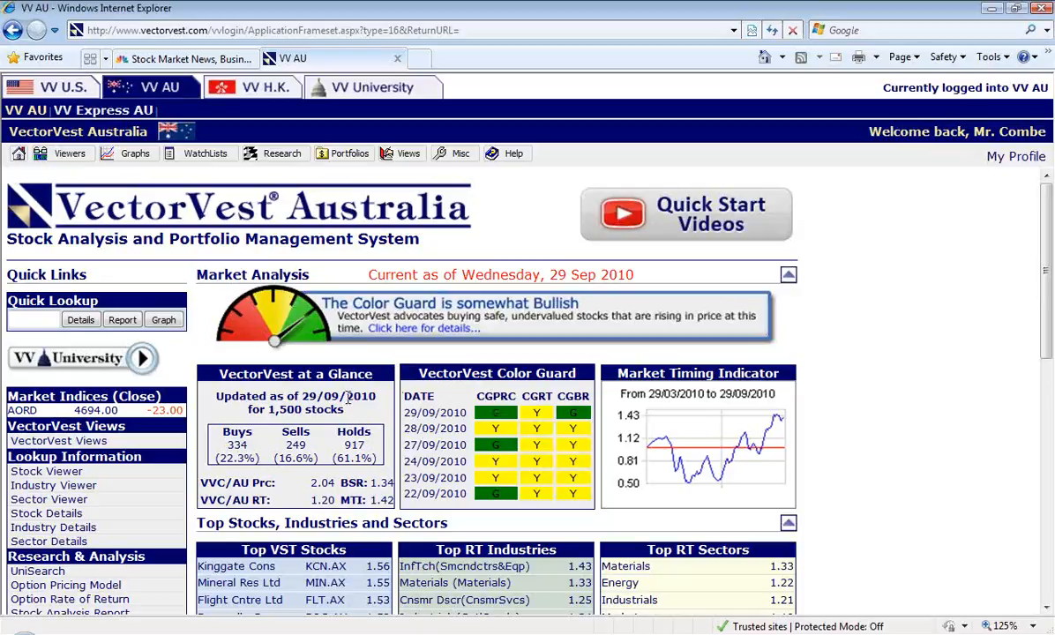
pyautogui.moveTo(348, 395)
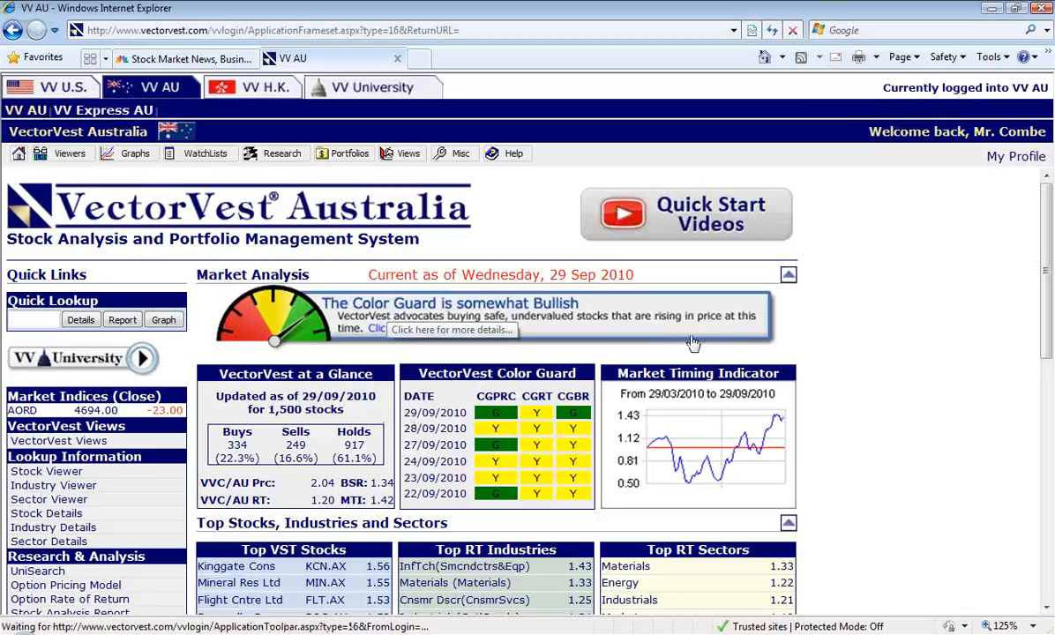
pyautogui.moveTo(803, 346)
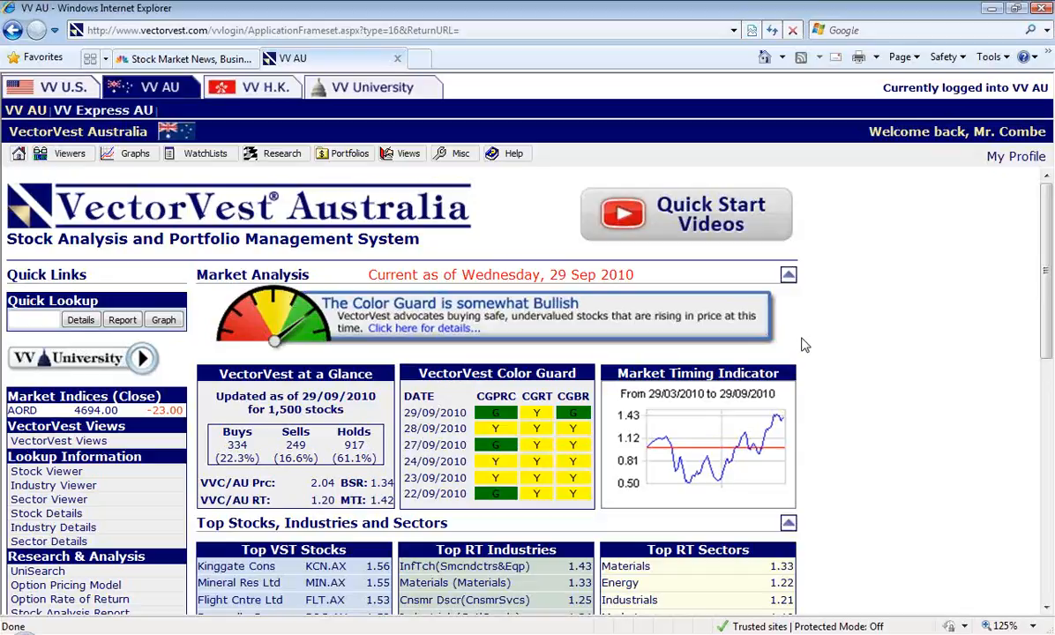
pyautogui.moveTo(896, 447)
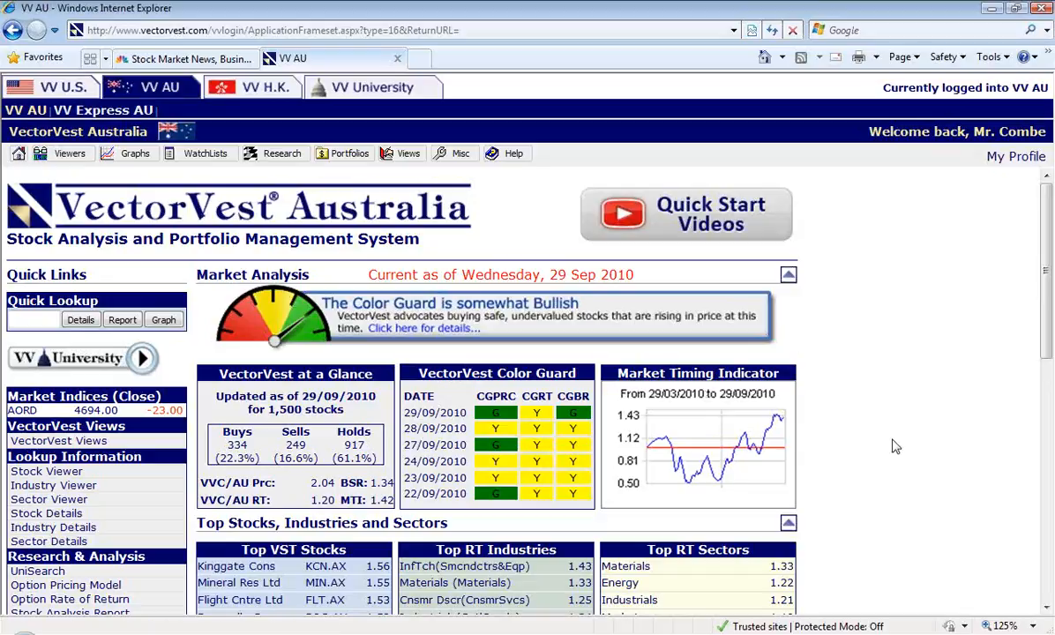
pyautogui.scroll(-3)
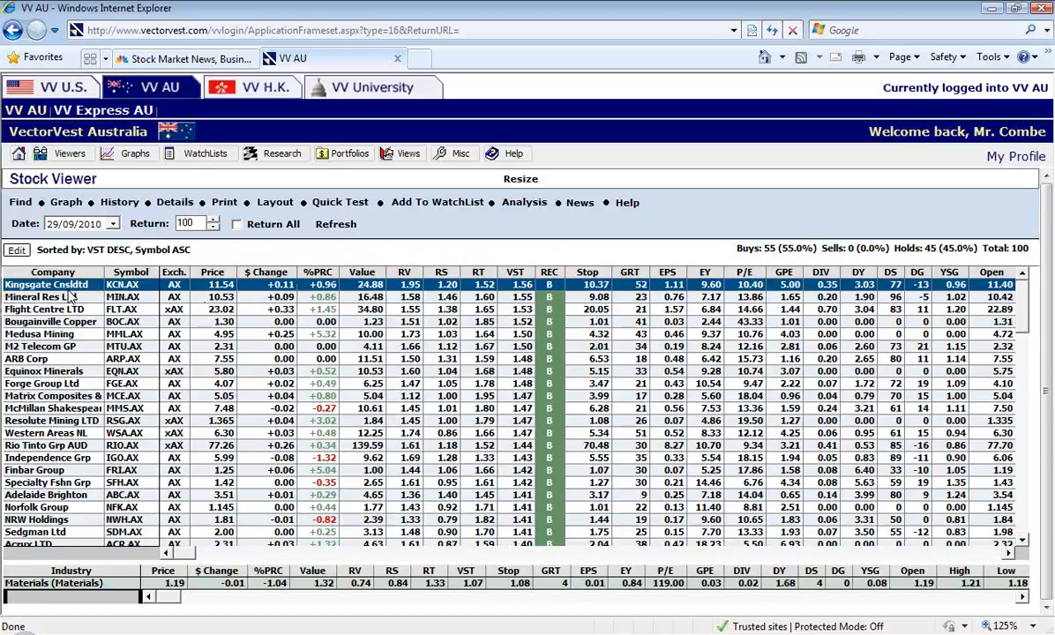
pyautogui.moveTo(75, 304)
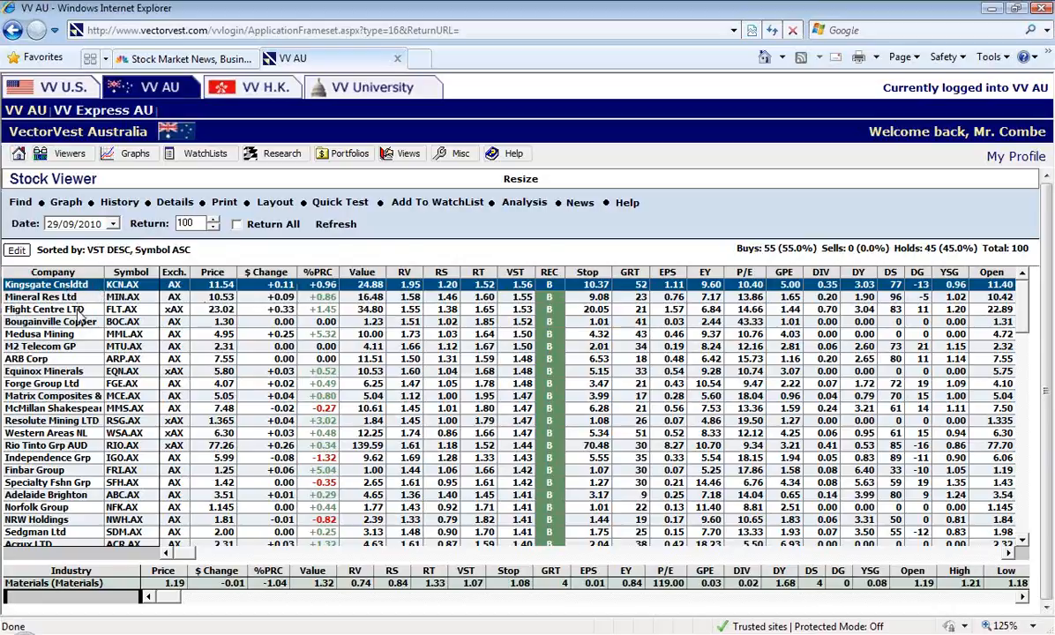
pyautogui.moveTo(77, 336)
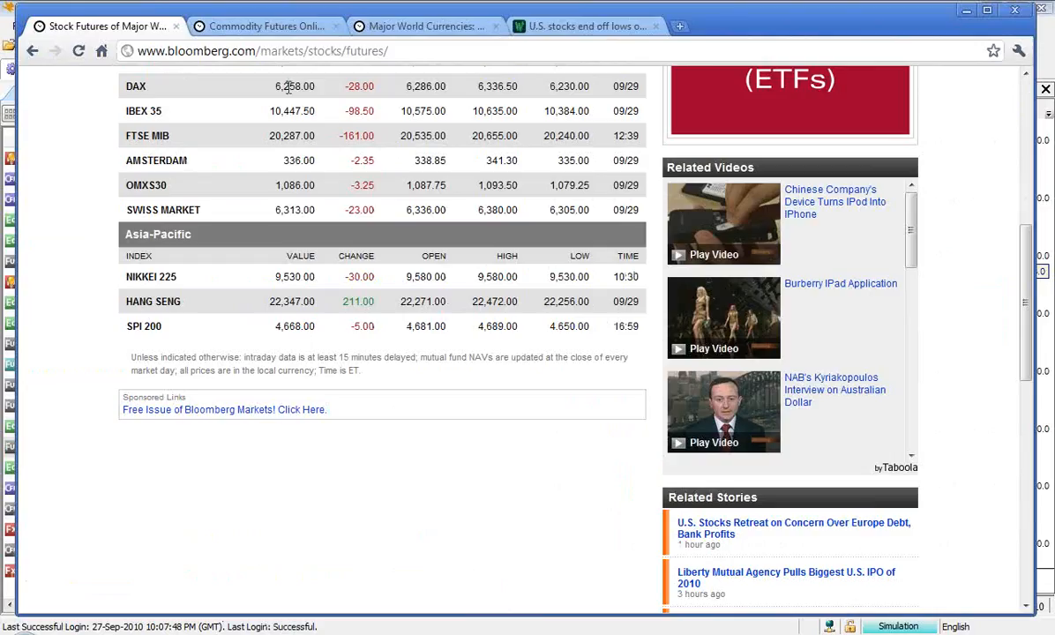
# - Switch to the Commodity Futures Online tab, showing UBS Bloomberg CMCI at 1406.17
pyautogui.click(265, 26)
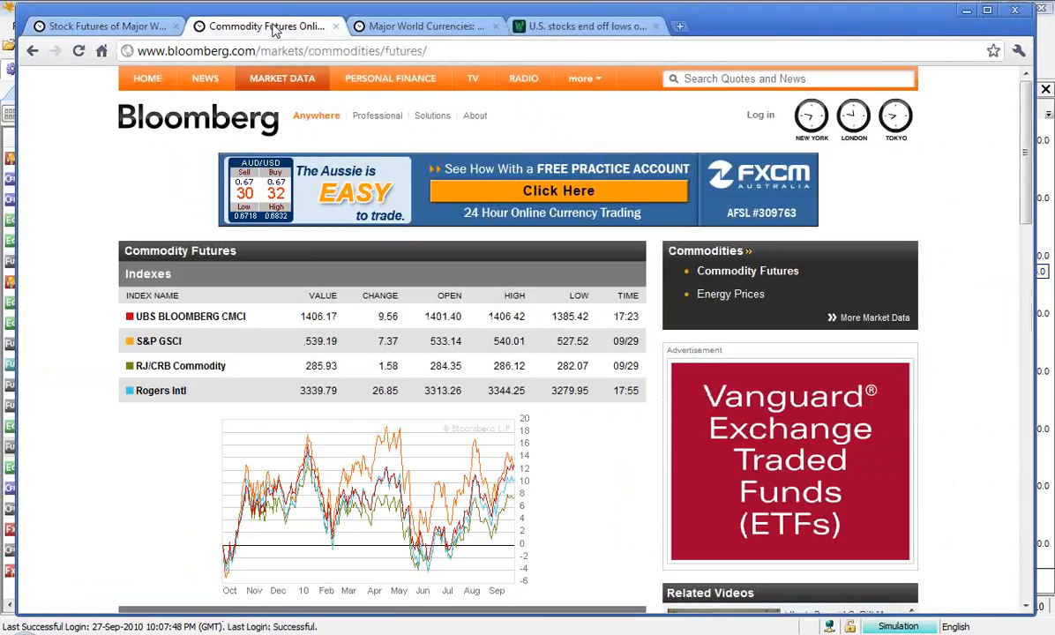
# - Scroll down to the Energy and Agriculture tables, with Brent crude at 80.770
pyautogui.scroll(-3)
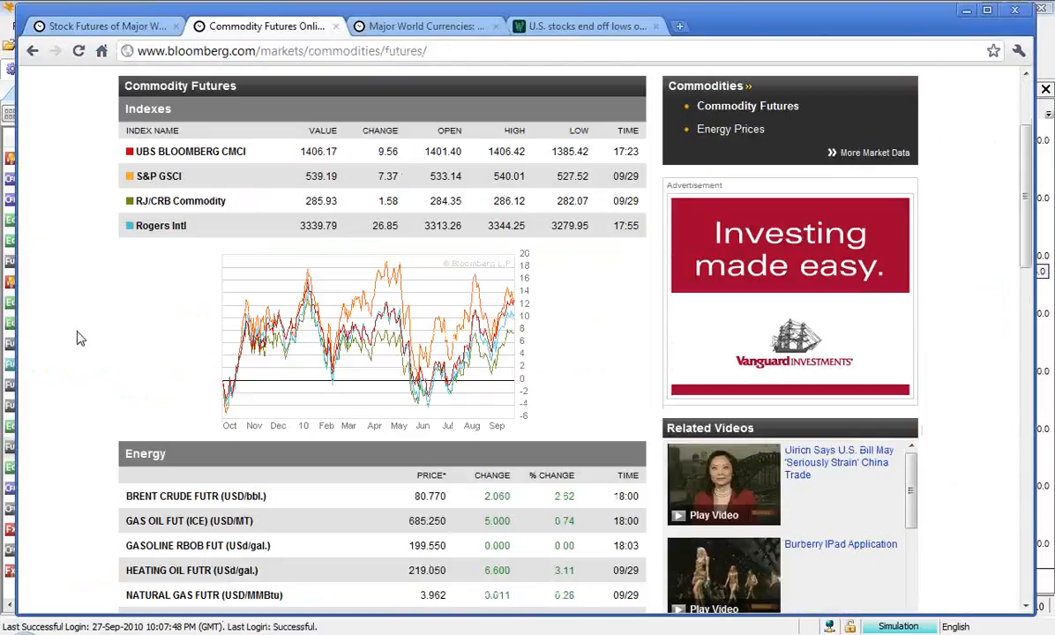
pyautogui.scroll(-3)
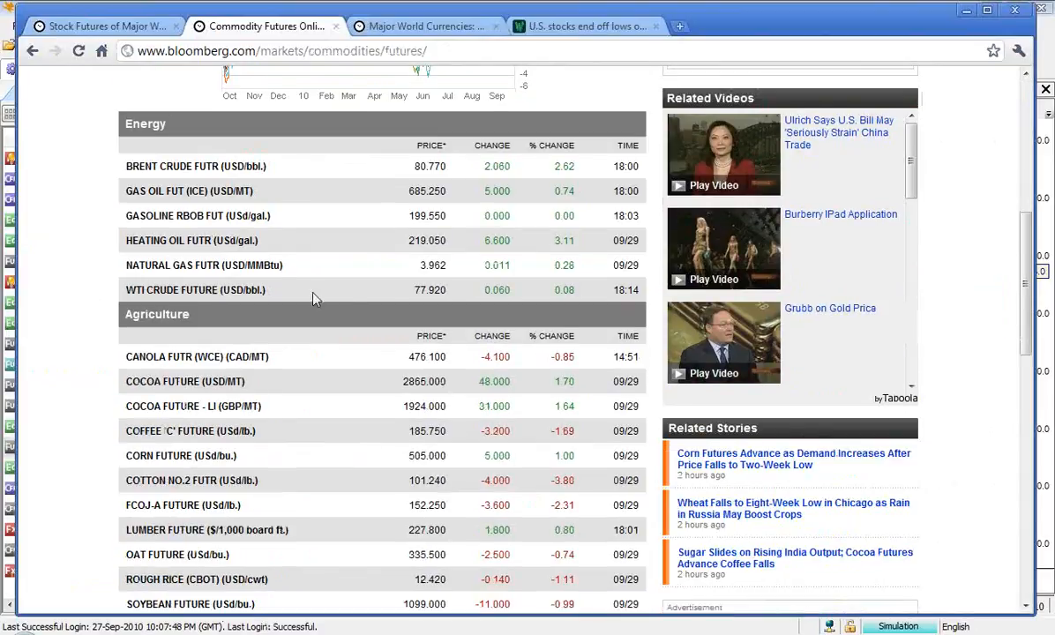
pyautogui.moveTo(444, 291)
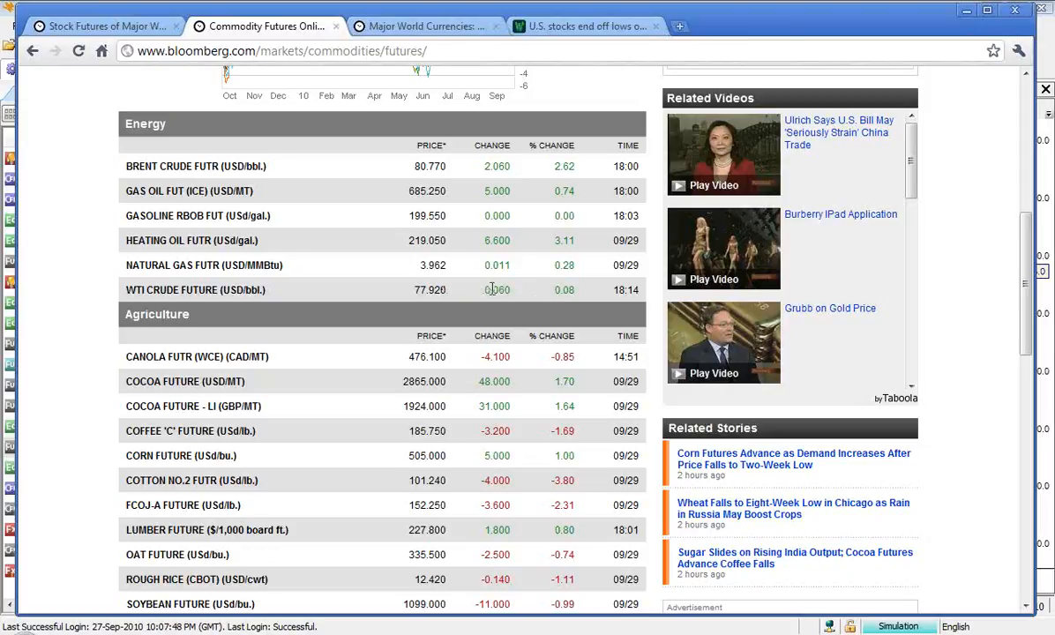
pyautogui.moveTo(514, 299)
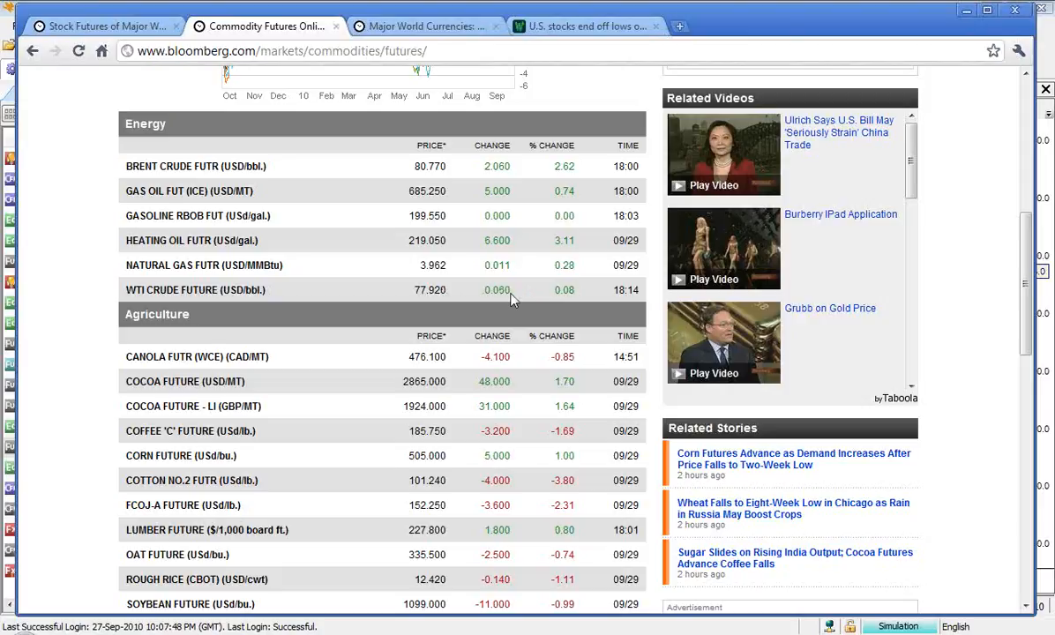
pyautogui.moveTo(519, 291)
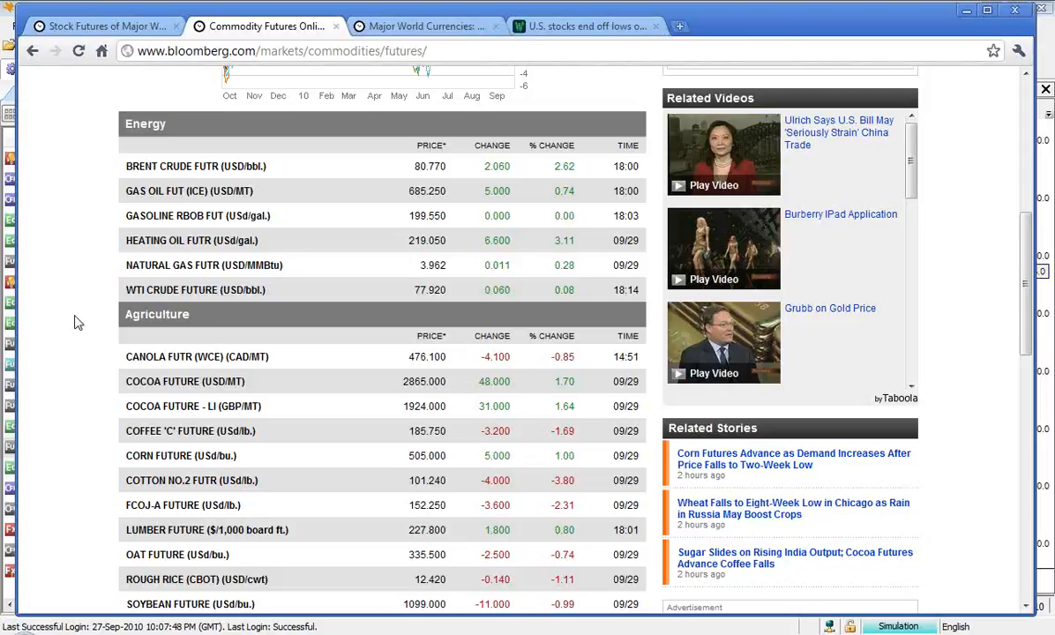
pyautogui.scroll(-3)
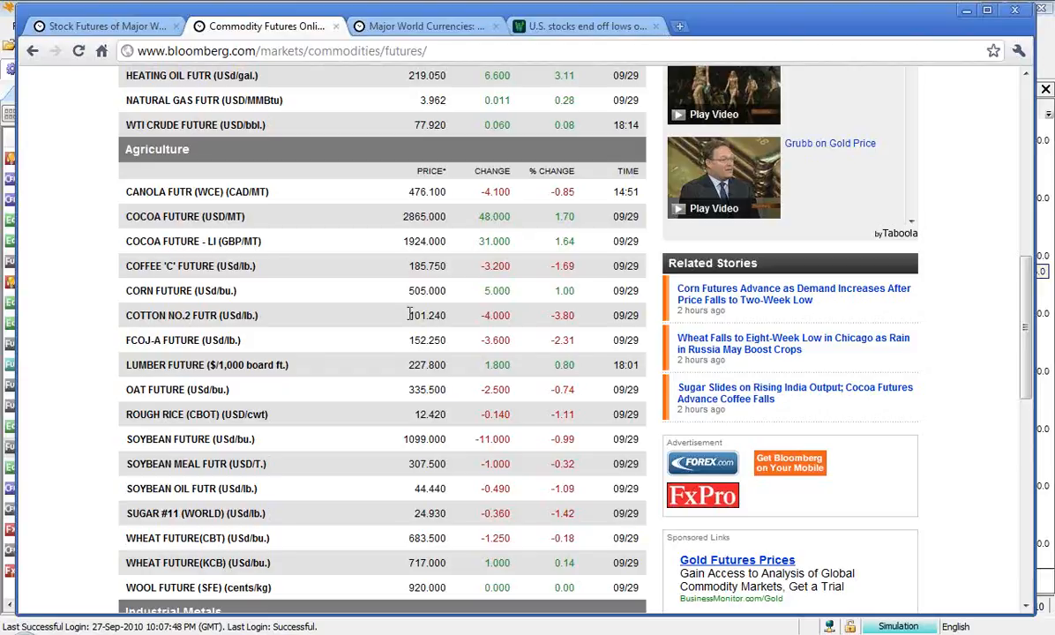
pyautogui.moveTo(503, 322)
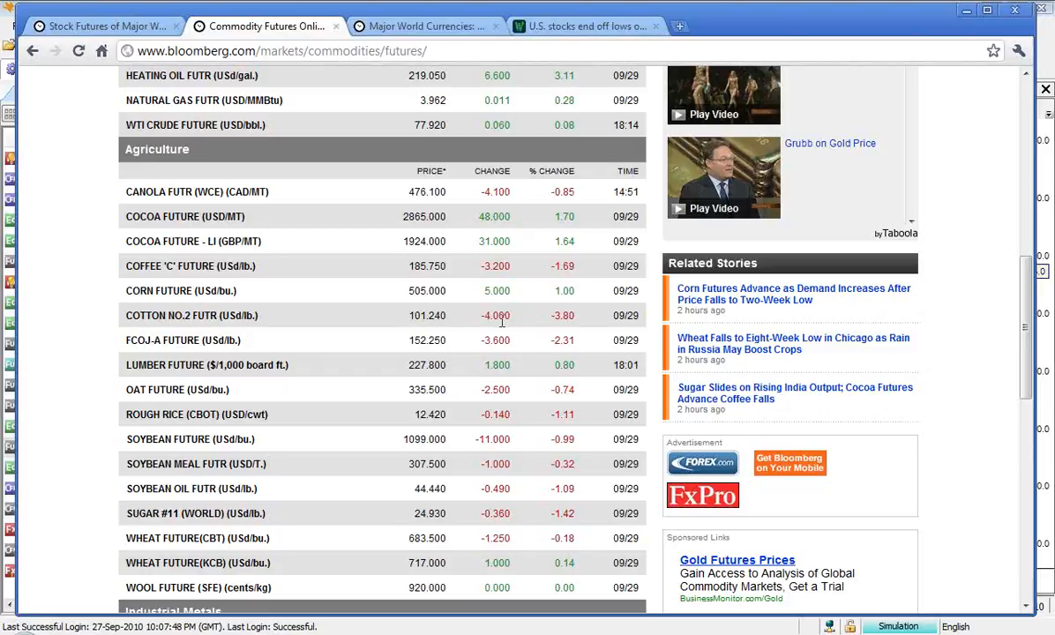
pyautogui.moveTo(503, 329)
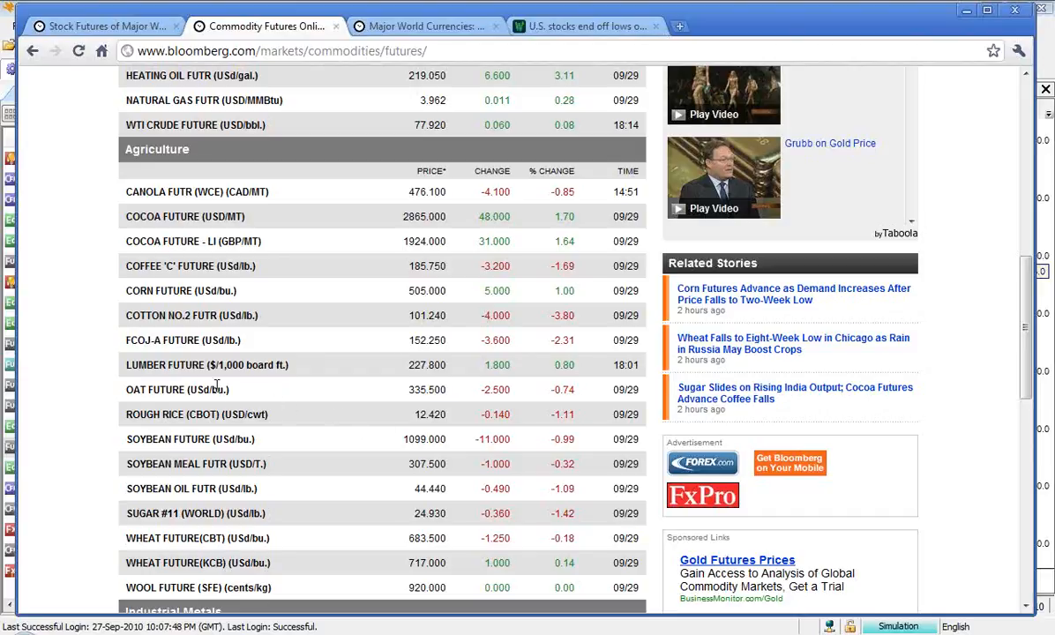
pyautogui.moveTo(407, 400)
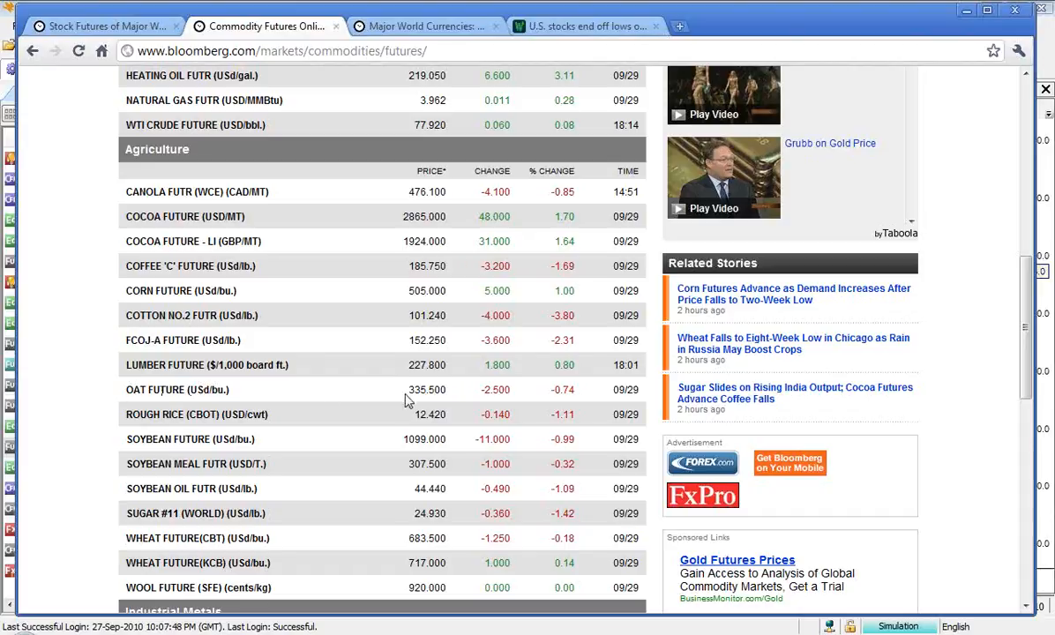
pyautogui.moveTo(490, 391)
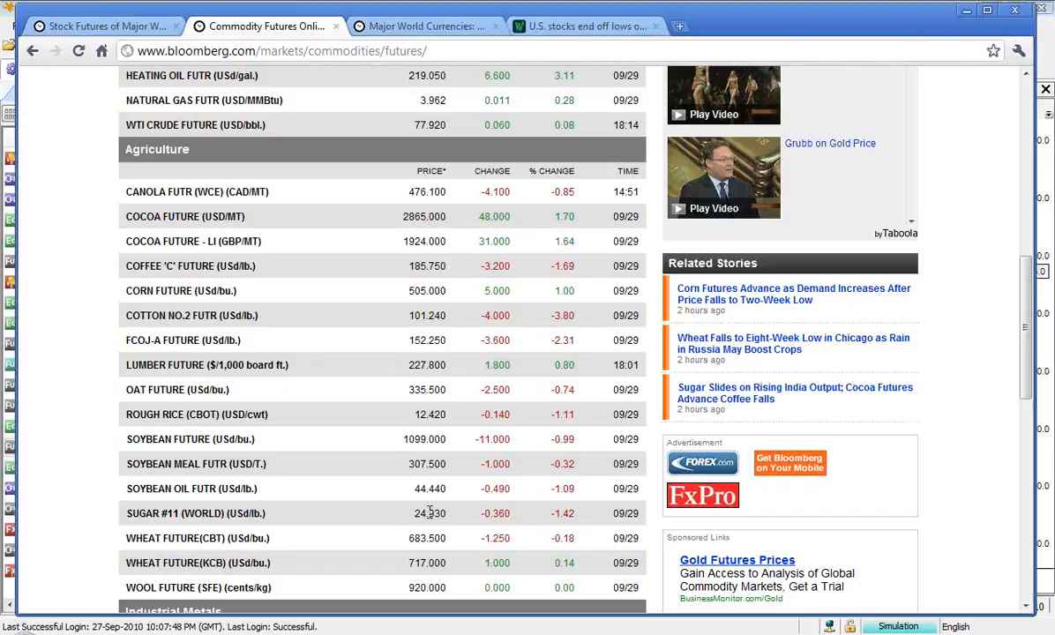
pyautogui.moveTo(428, 513)
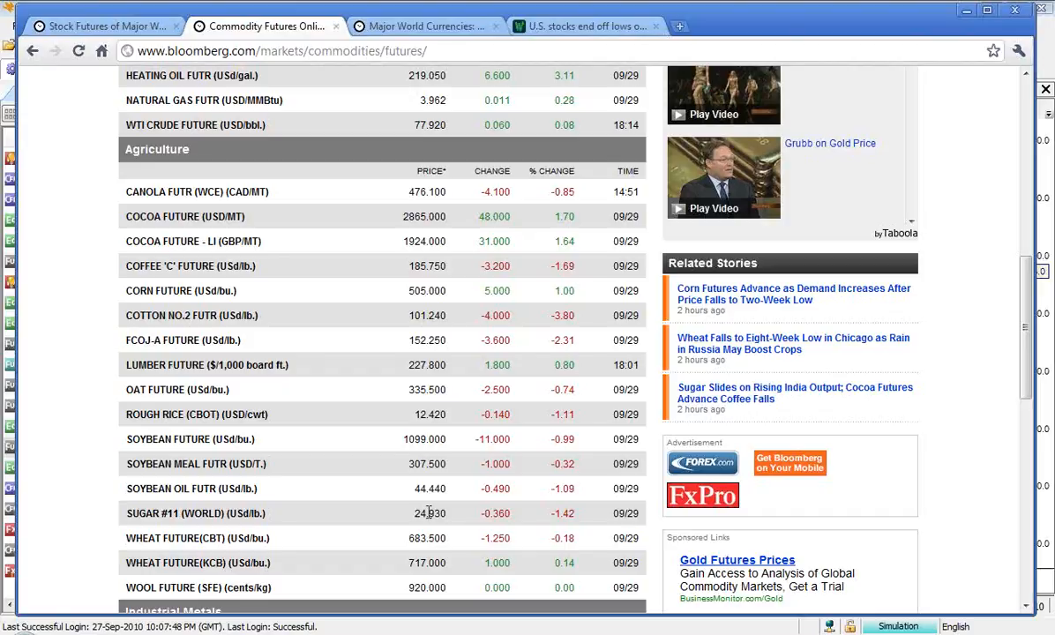
# - Scroll further to the Industrial Metals, Precious Metals and Livestock tables, gold at 1311.300
pyautogui.scroll(-3)
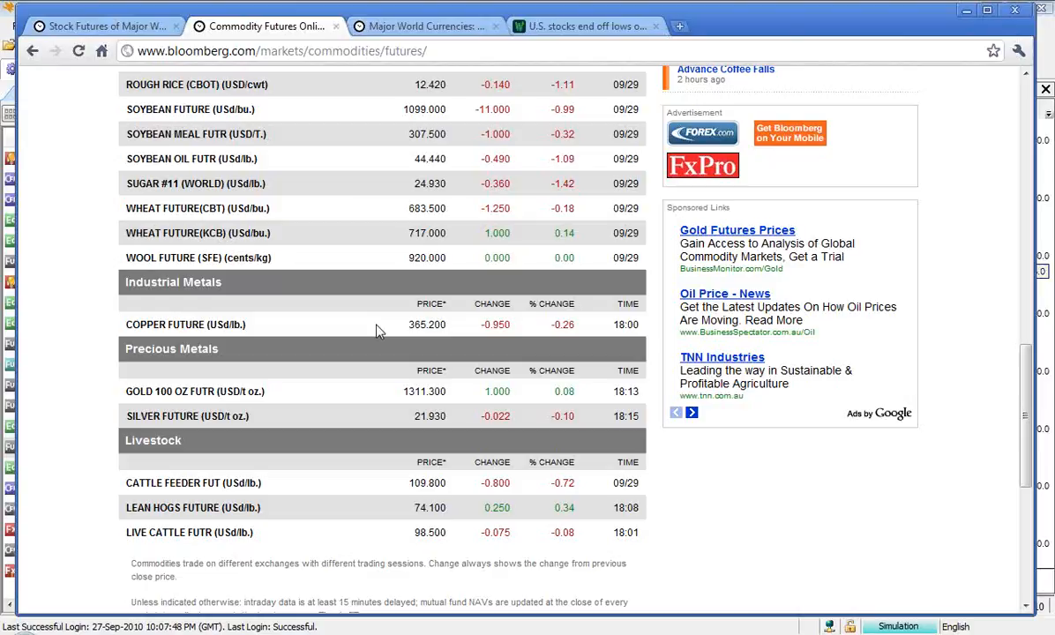
pyautogui.moveTo(402, 388)
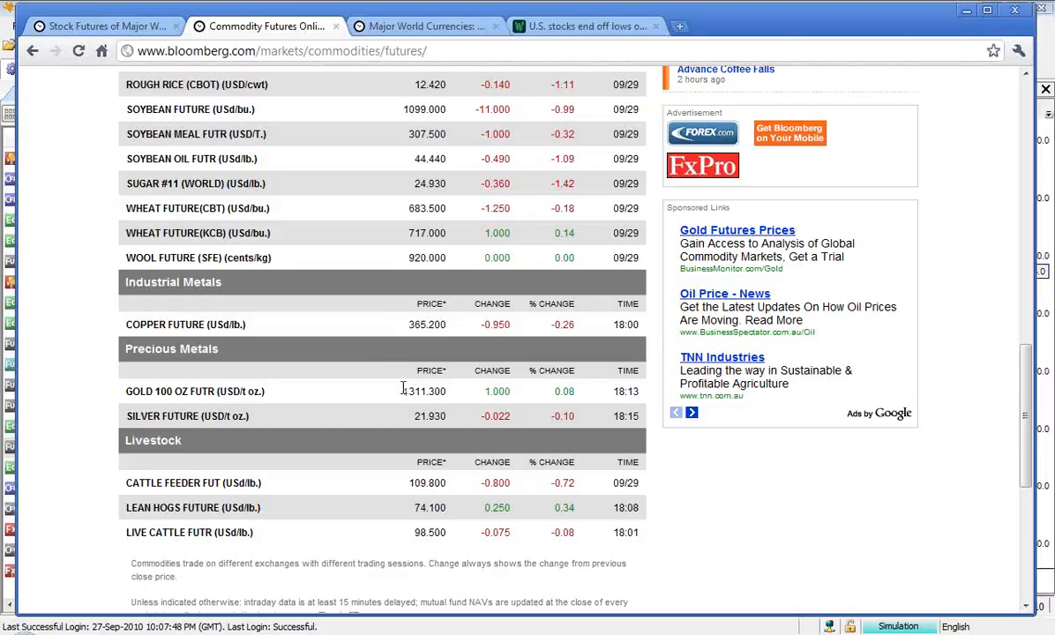
pyautogui.moveTo(401, 396)
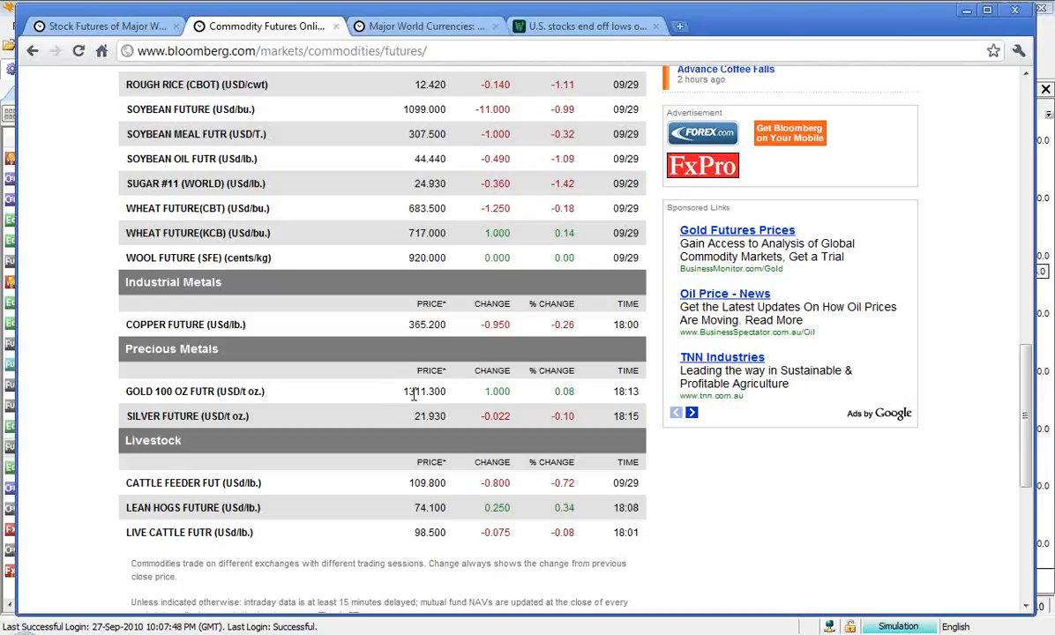
pyautogui.moveTo(408, 390)
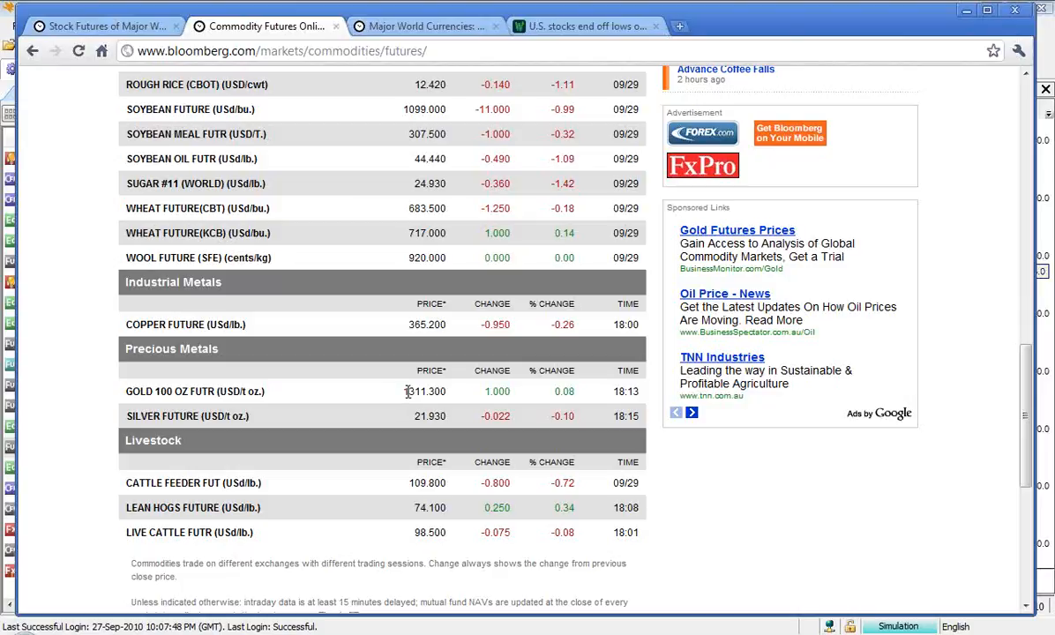
pyautogui.moveTo(396, 396)
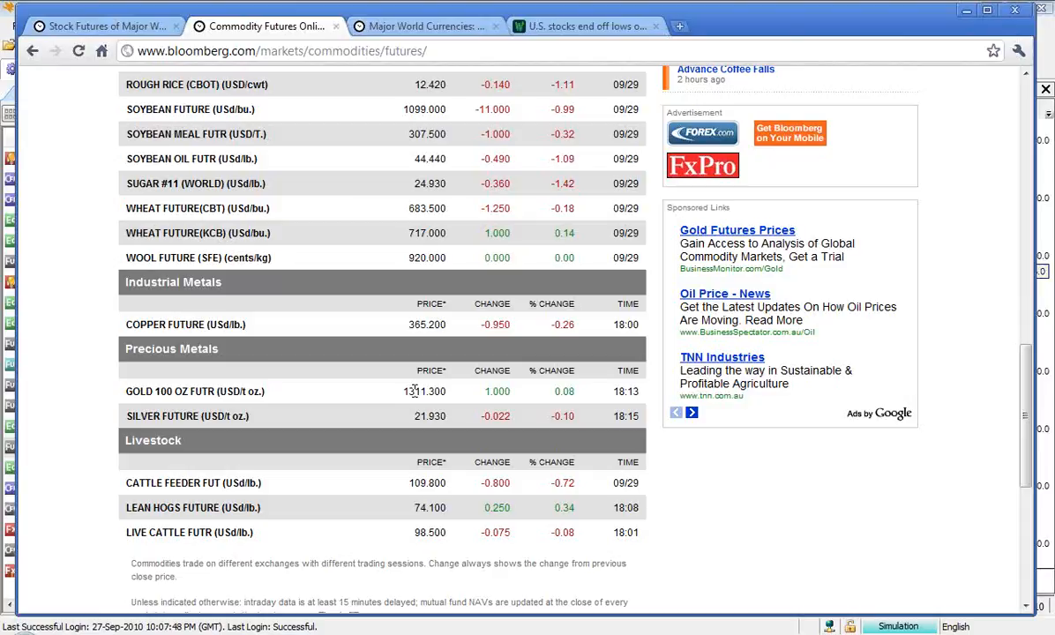
pyautogui.moveTo(399, 422)
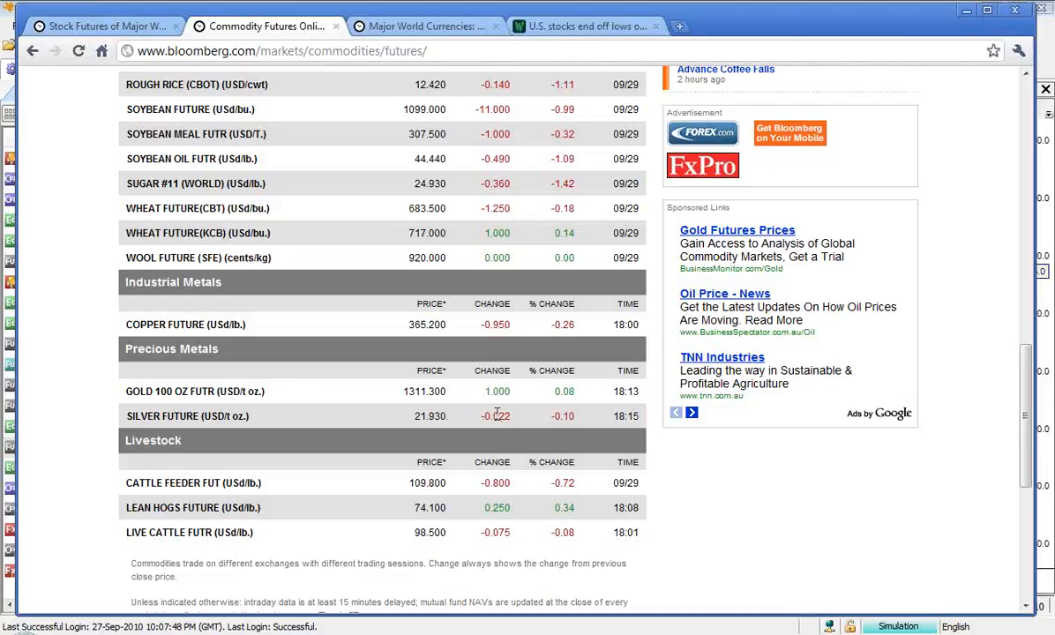
pyautogui.moveTo(494, 414)
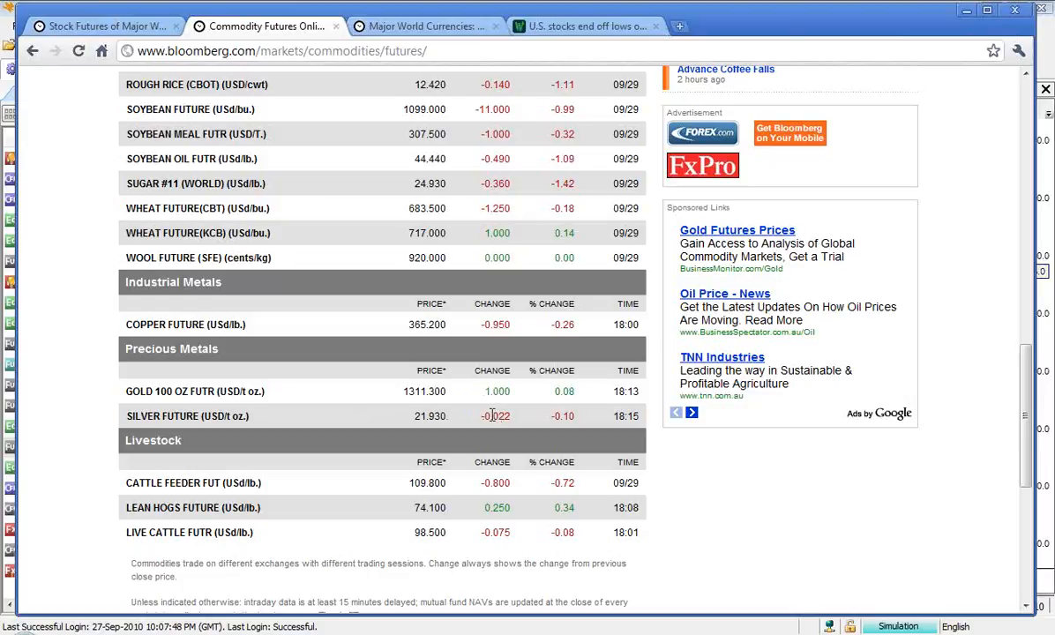
pyautogui.click(423, 26)
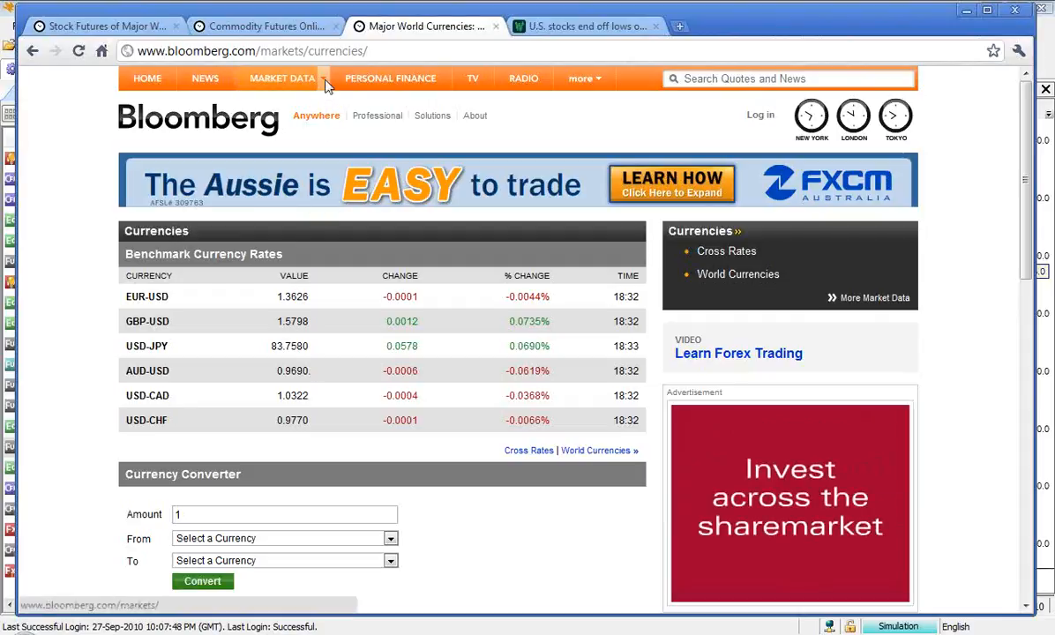
# - Reload Bloomberg's Currencies page from Market Data and scroll through the benchmark rates
pyautogui.click(282, 79)
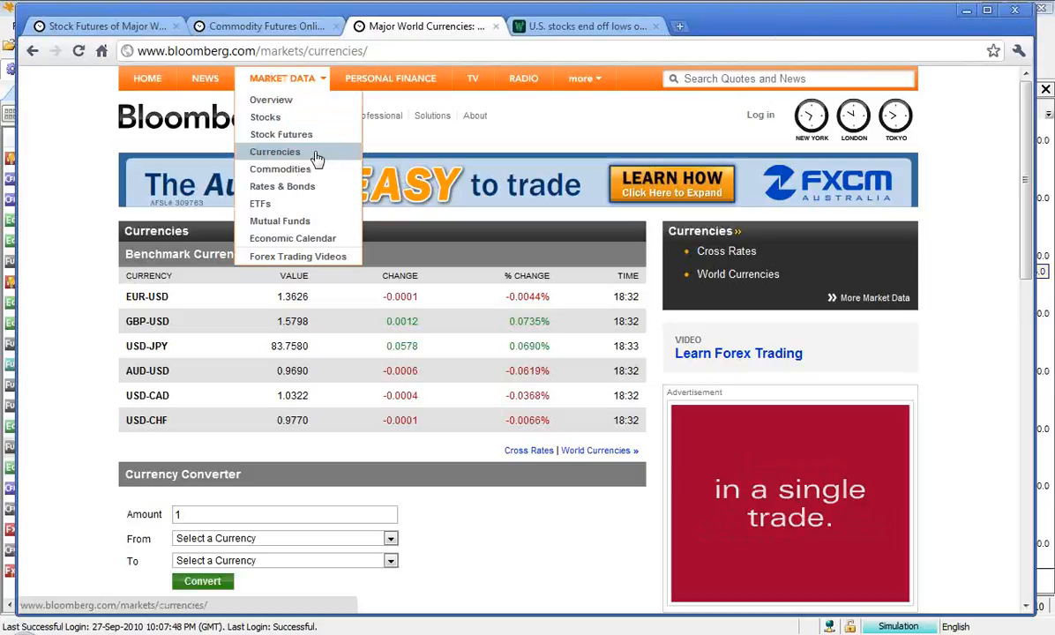
pyautogui.click(275, 150)
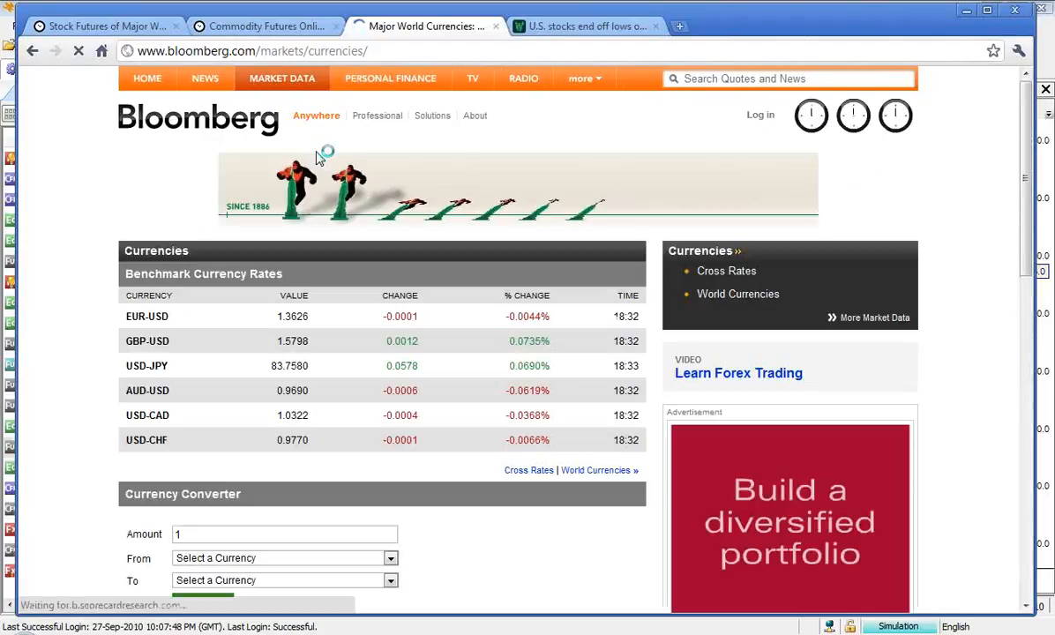
pyautogui.scroll(-3)
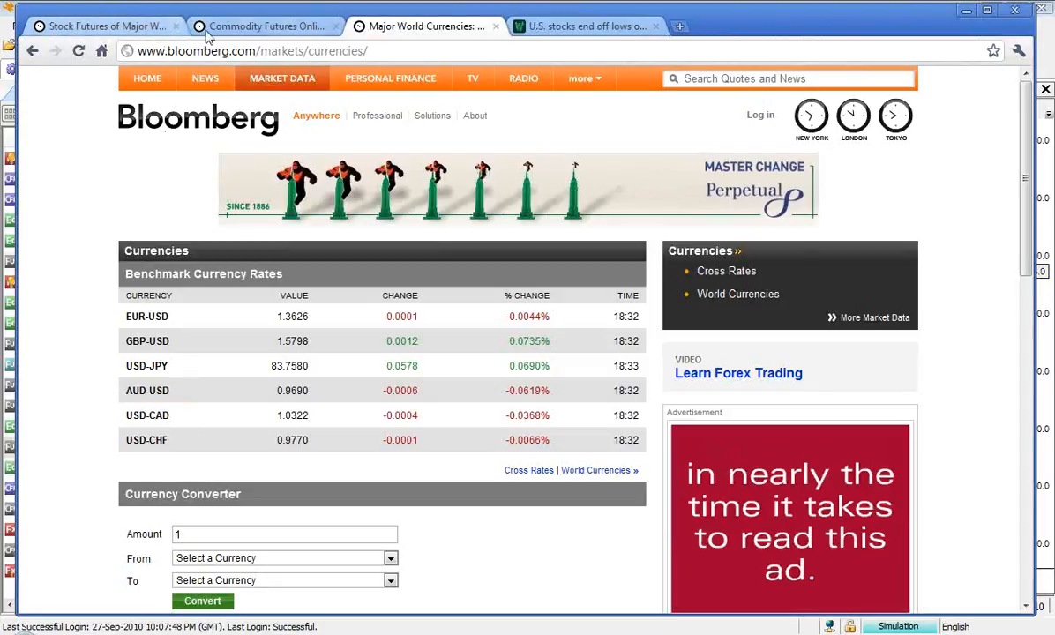
pyautogui.moveTo(264, 26)
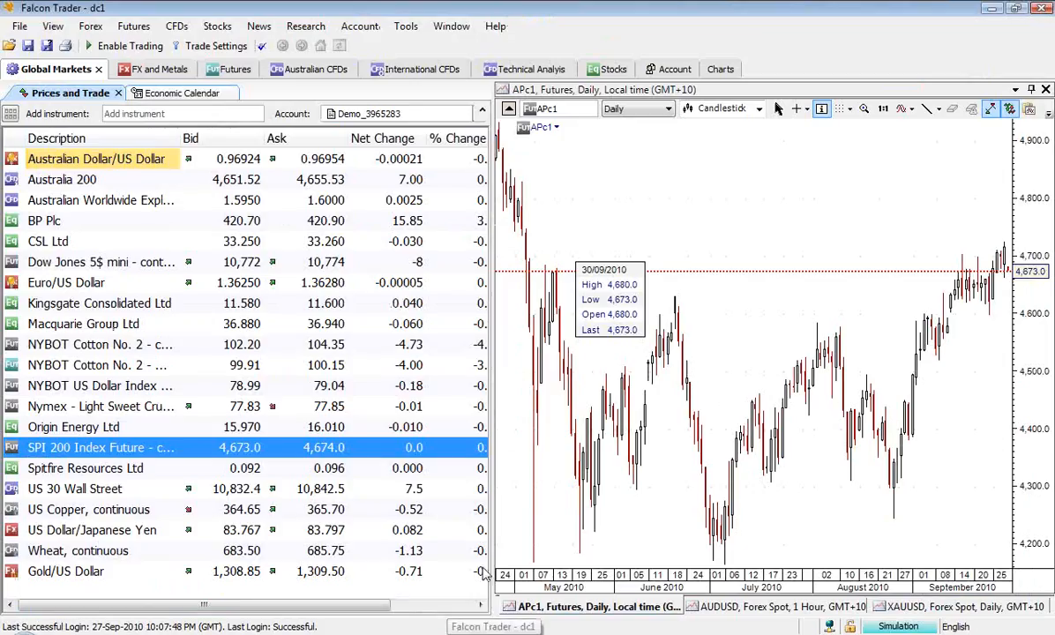
pyautogui.moveTo(673, 192)
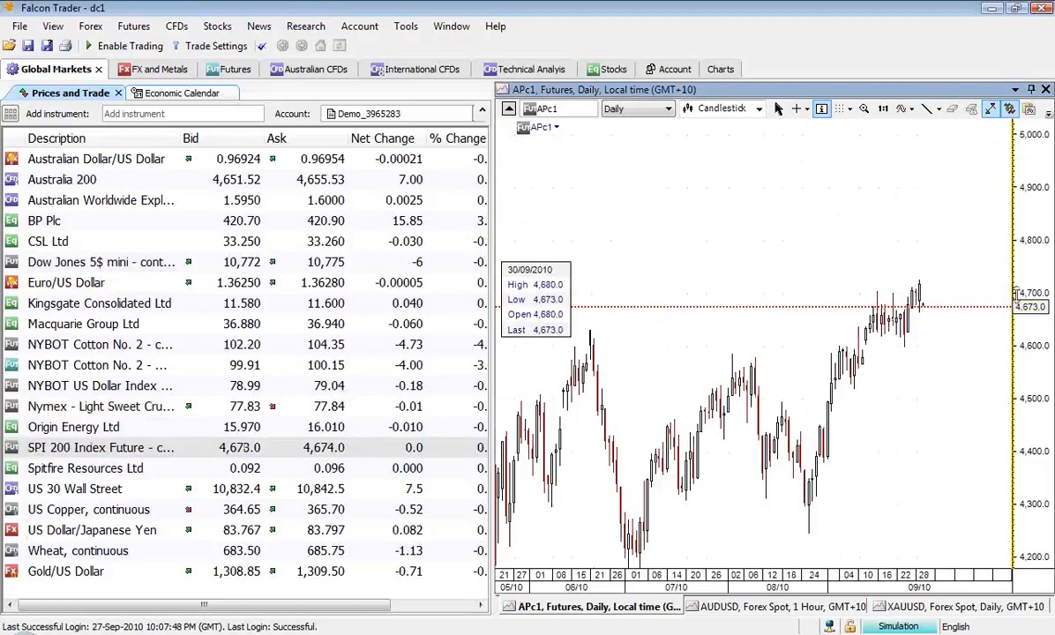
pyautogui.moveTo(913, 304)
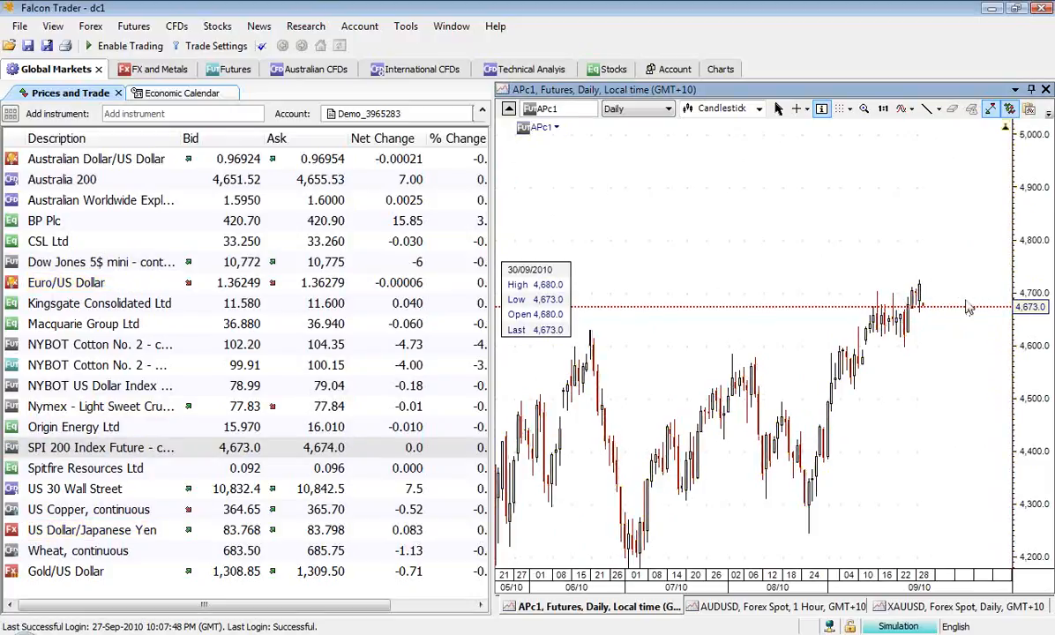
pyautogui.moveTo(942, 316)
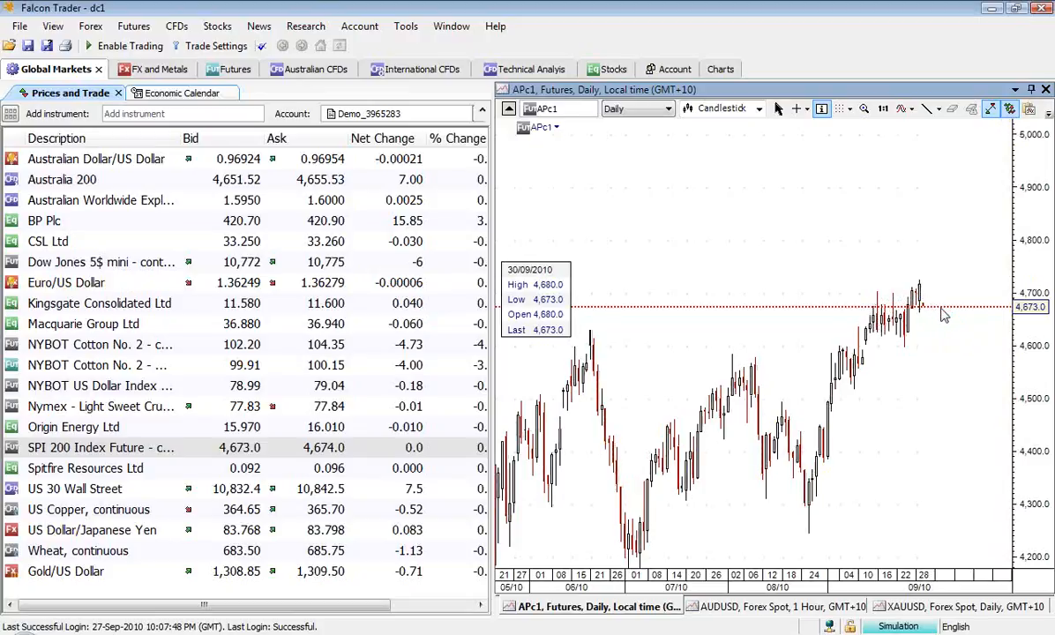
# - Select SPI 200 and then Origin Energy in the Prices and Trade list
pyautogui.click(100, 406)
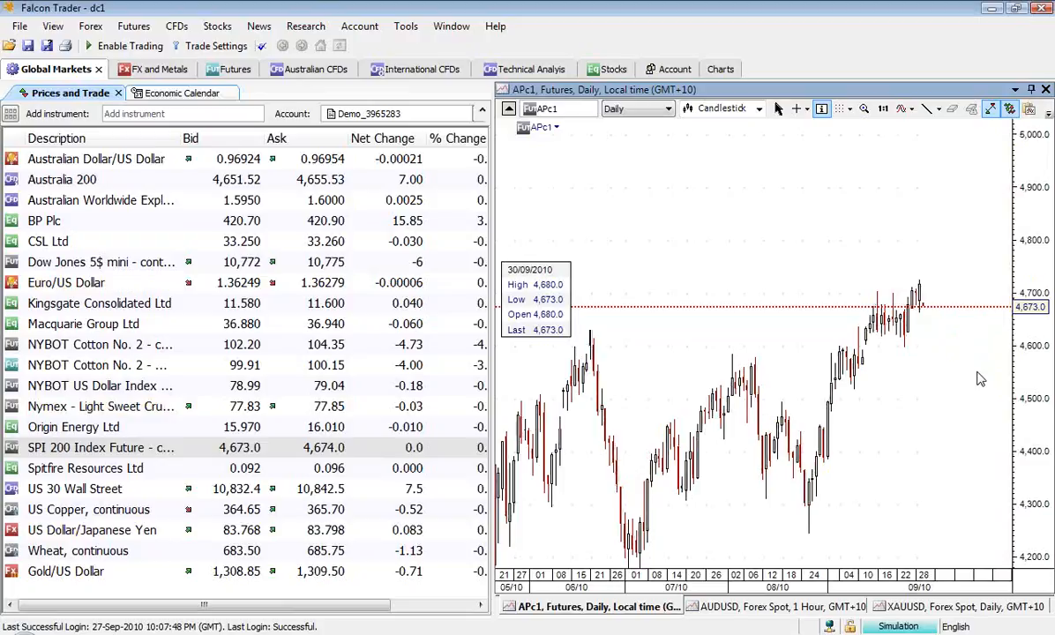
pyautogui.click(66, 282)
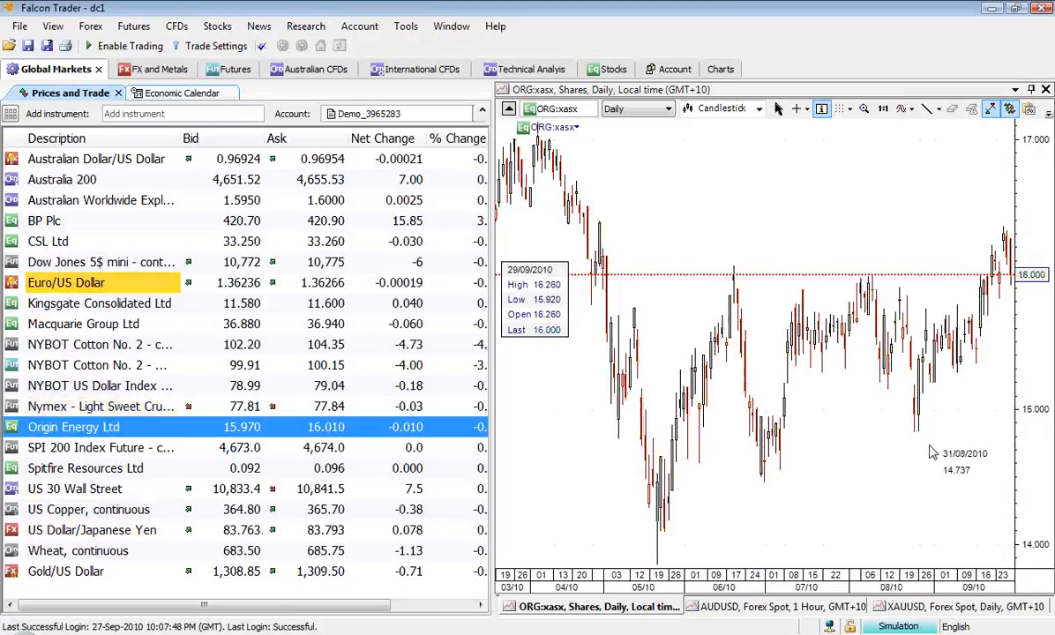
pyautogui.moveTo(869, 375)
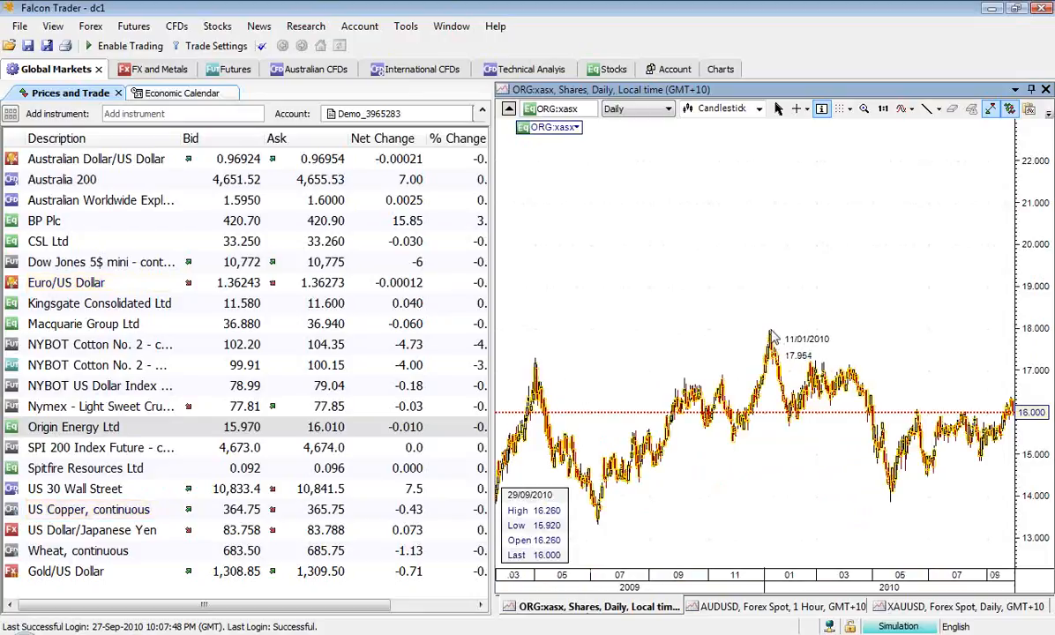
# - Select Origin Energy Ltd to show its 2009–2010 daily chart, last at 16.000
pyautogui.click(100, 406)
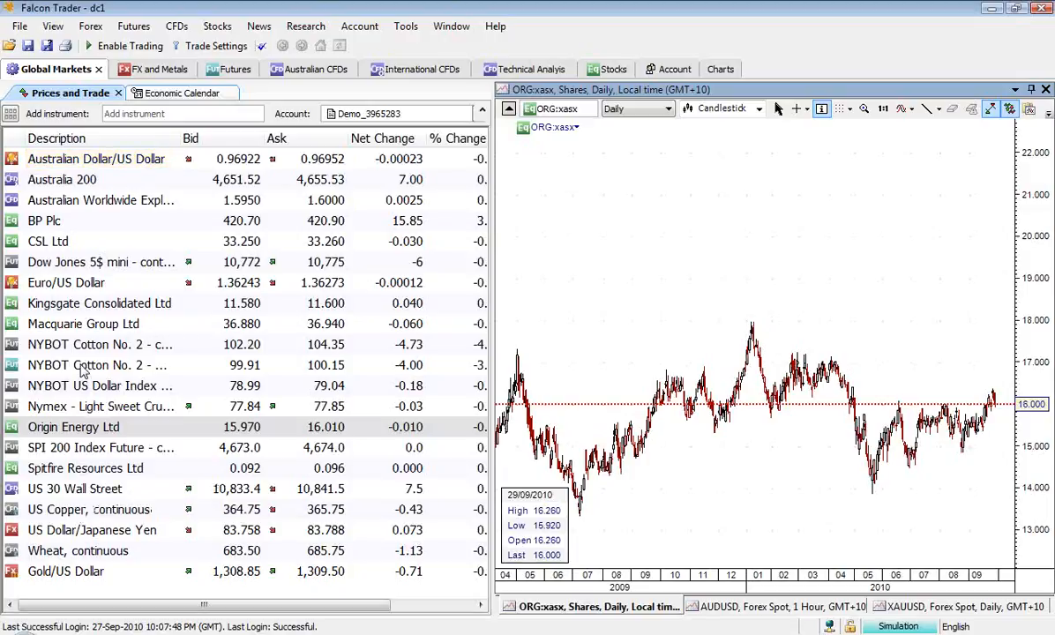
# - Load the NYBOT Cotton No. 2 daily chart, last at 100.15, then select another item
pyautogui.click(100, 365)
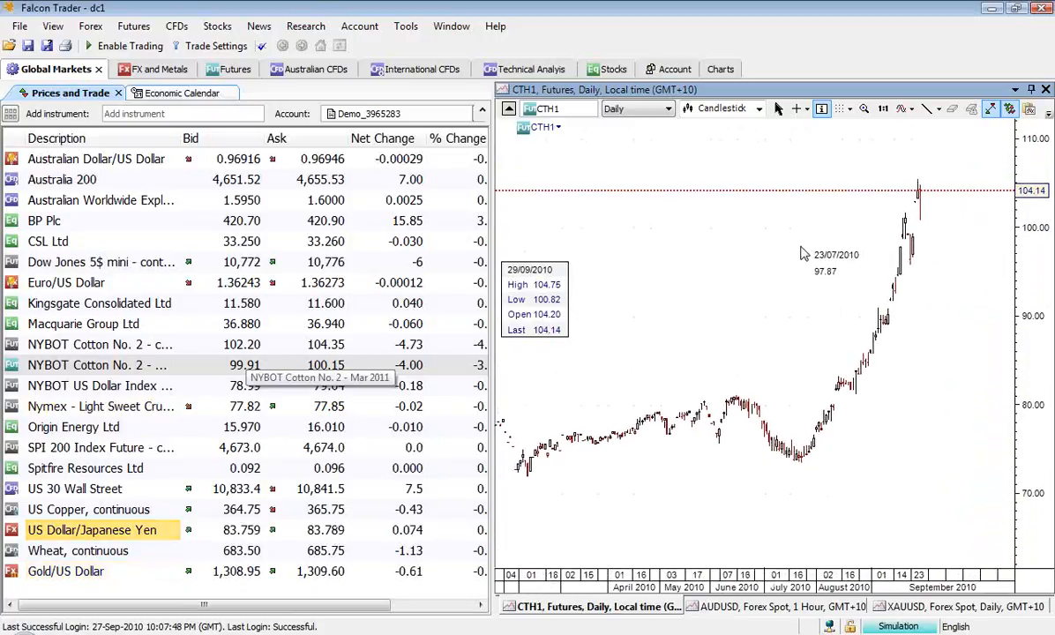
pyautogui.moveTo(925, 193)
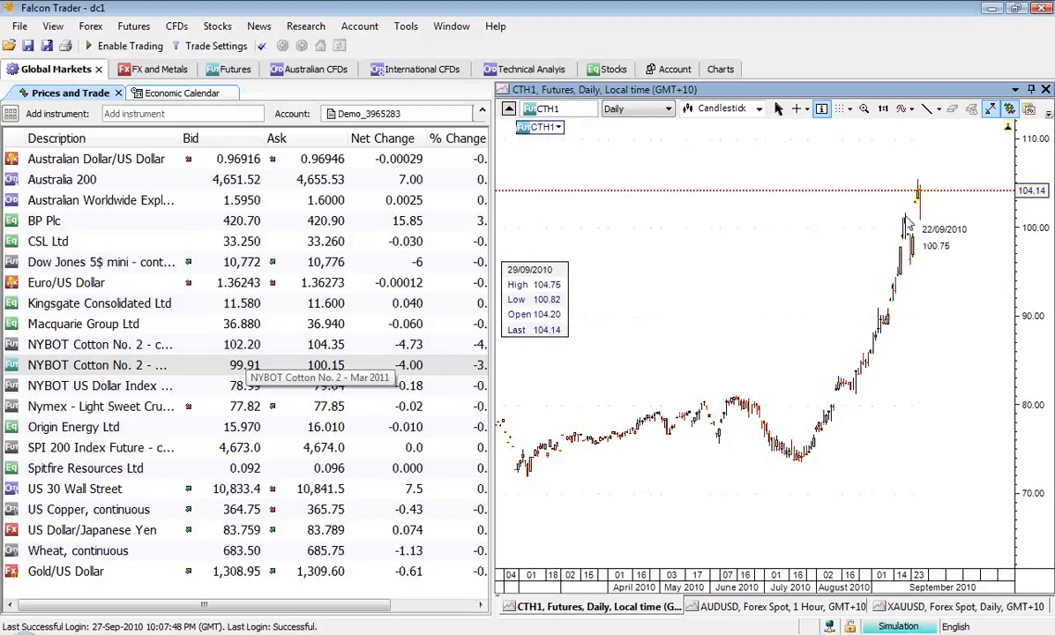
pyautogui.moveTo(917, 236)
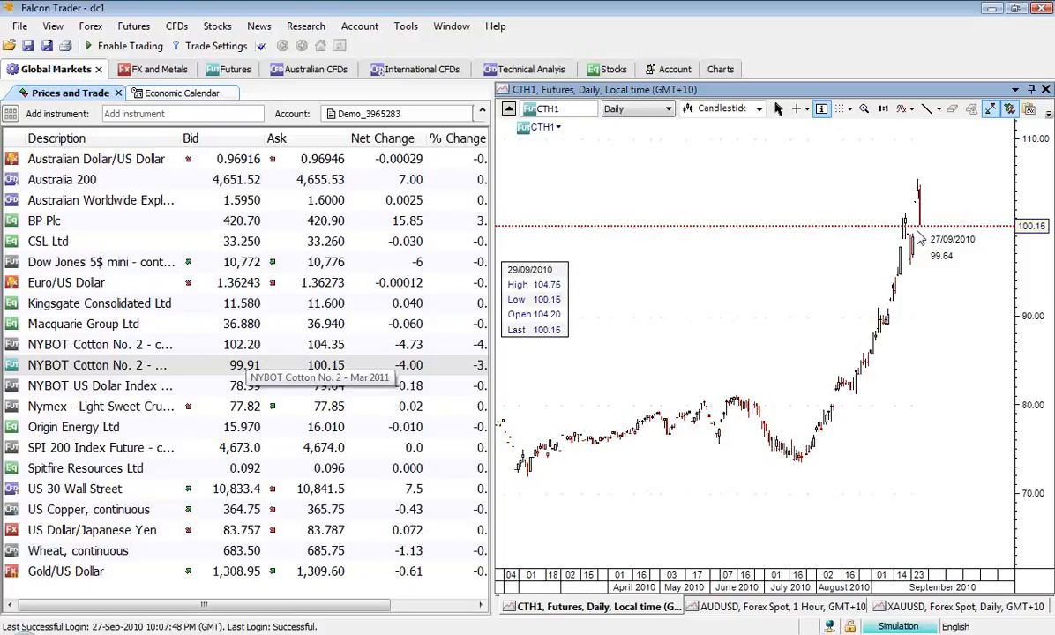
pyautogui.moveTo(542, 429)
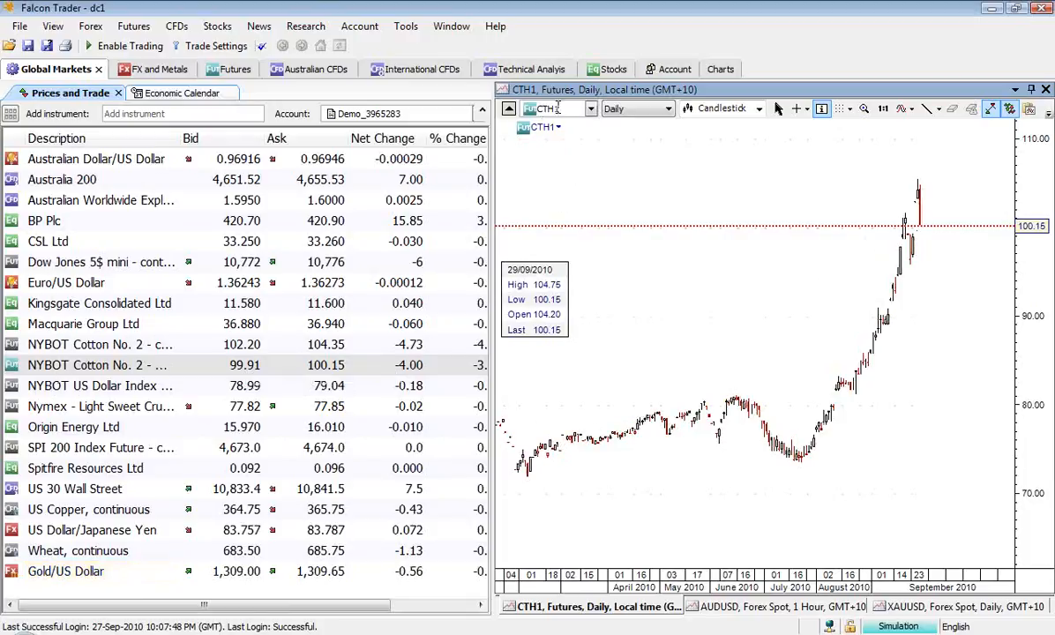
pyautogui.click(93, 530)
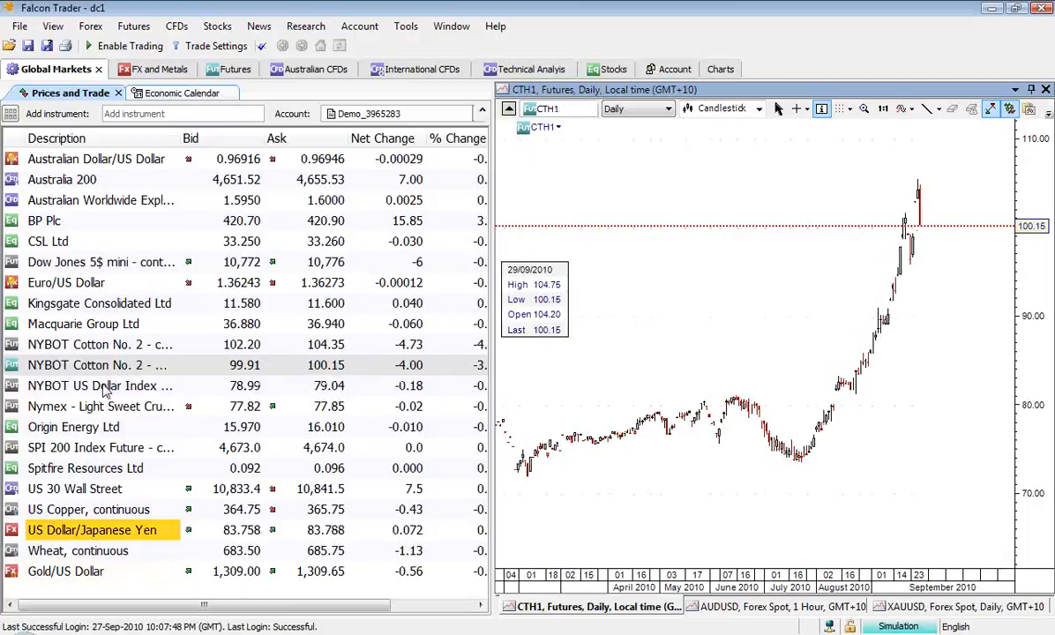
pyautogui.moveTo(101, 386)
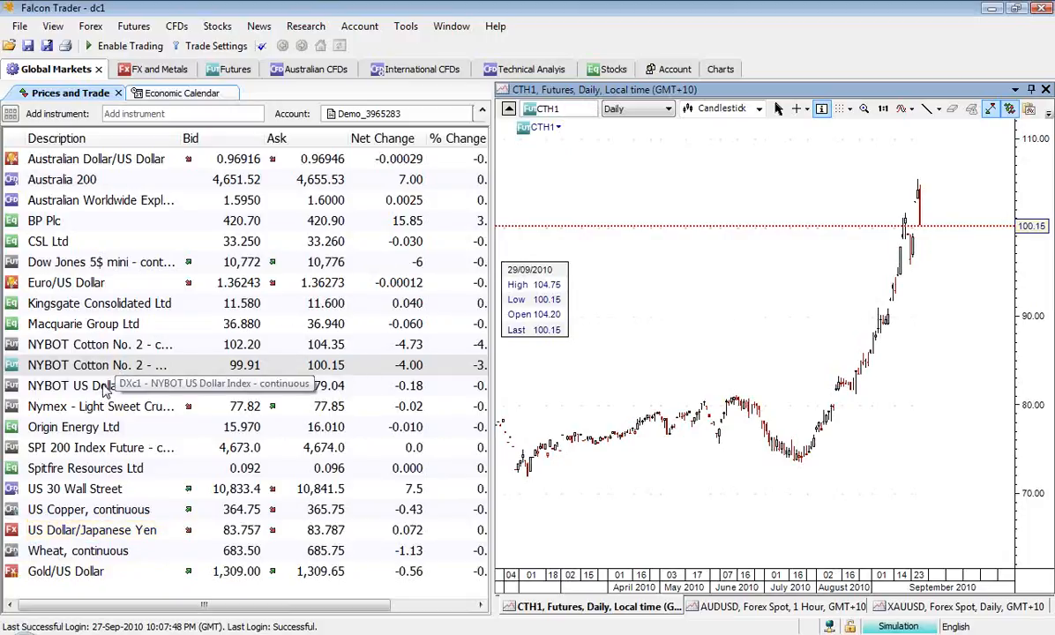
pyautogui.moveTo(88, 406)
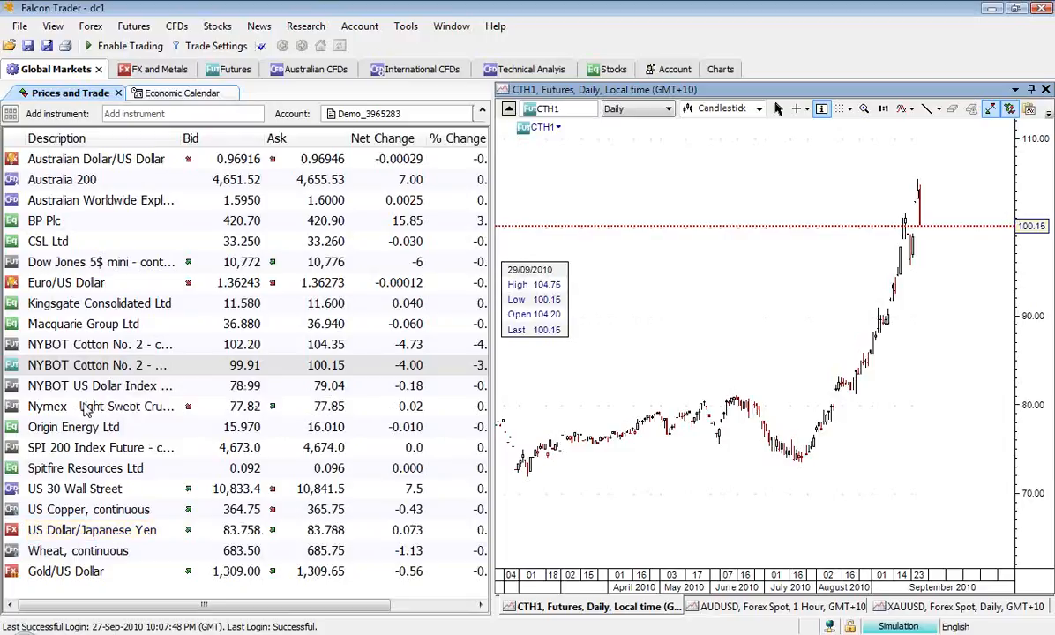
# - Load the Nymex Light Sweet Crude daily chart with Fibonacci levels, last at 77.95
pyautogui.click(101, 406)
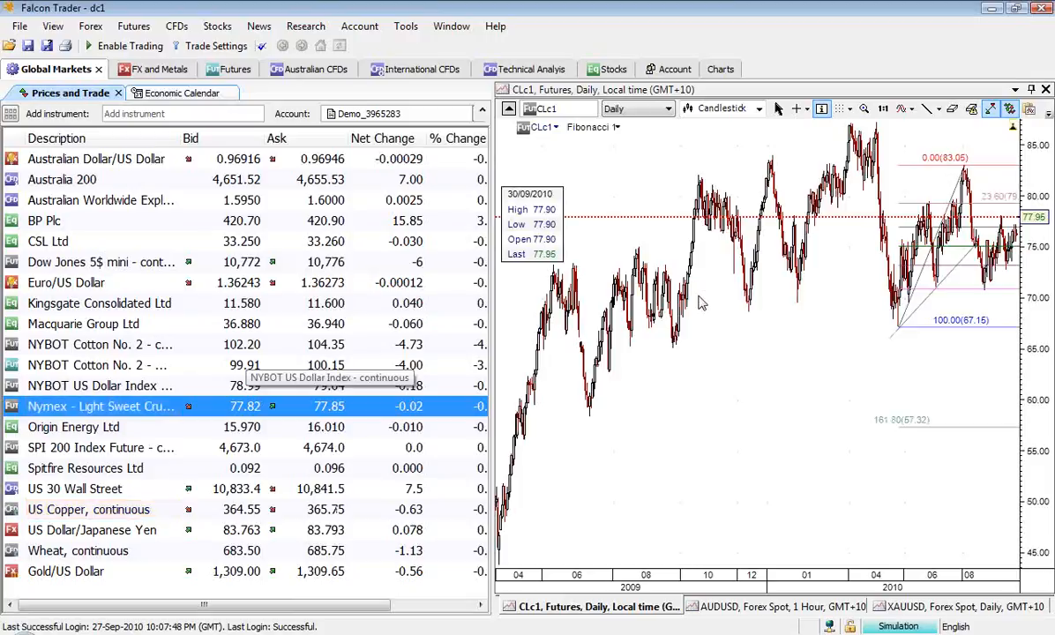
pyautogui.moveTo(824, 308)
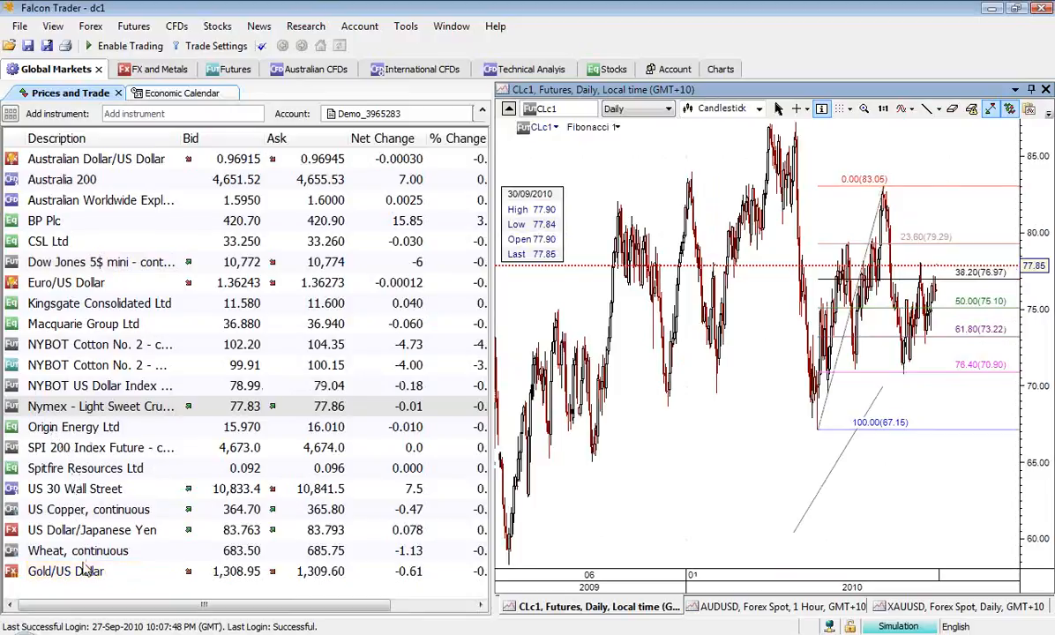
# - Load the Australian Dollar/US Dollar daily chart from the Prices and Trade list
pyautogui.click(96, 158)
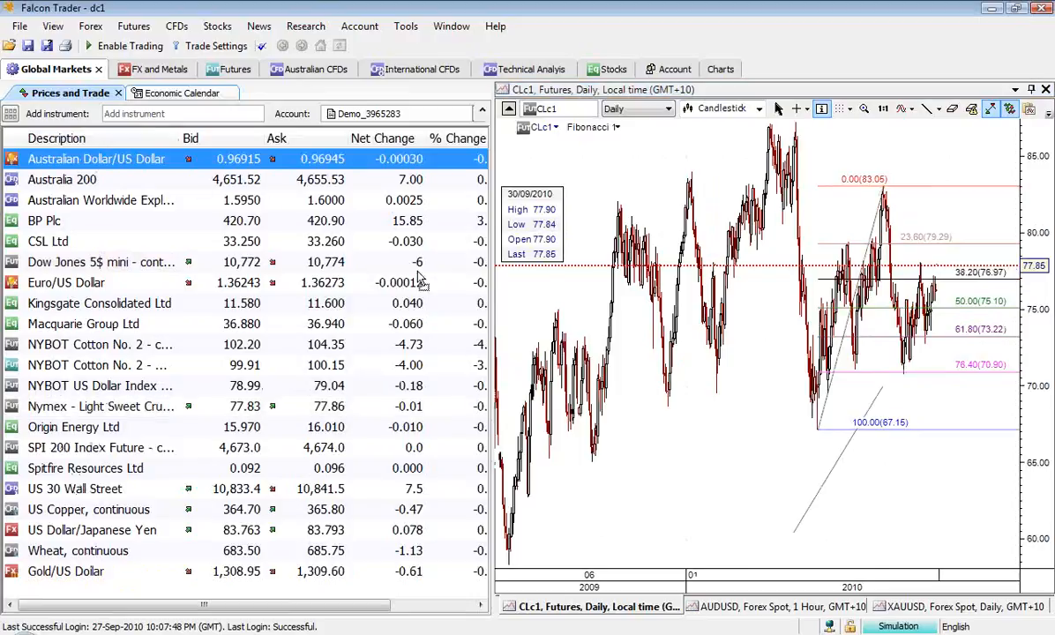
pyautogui.moveTo(714, 476)
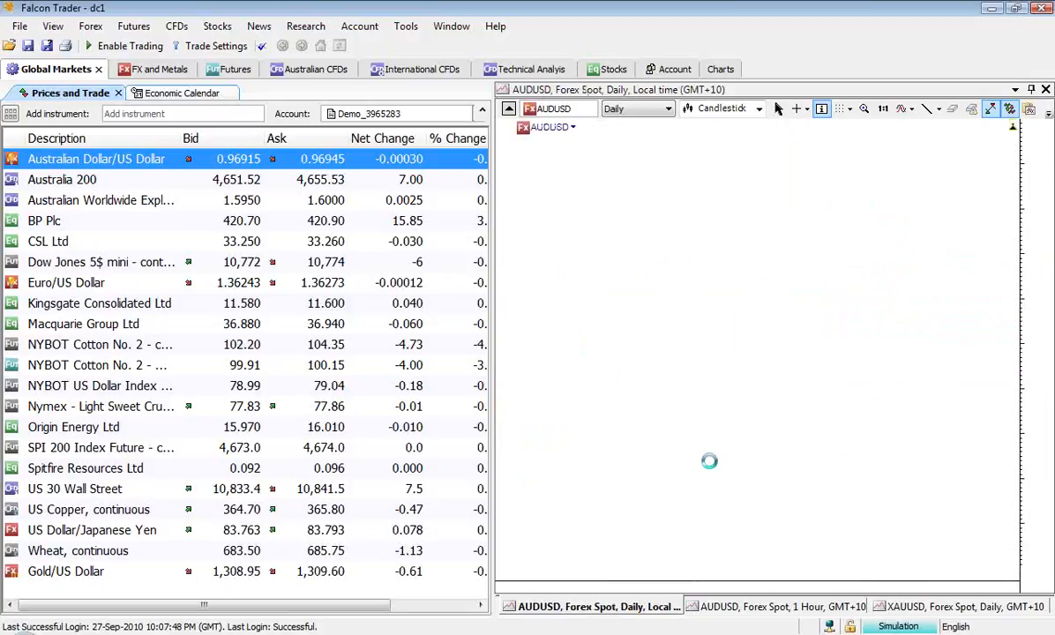
pyautogui.click(88, 509)
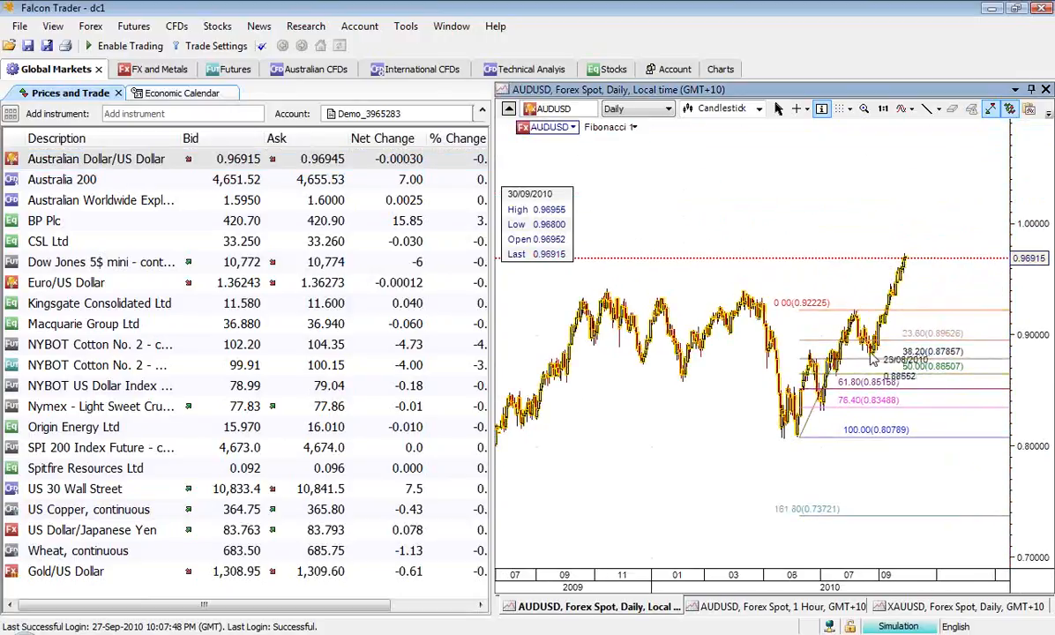
pyautogui.moveTo(975, 227)
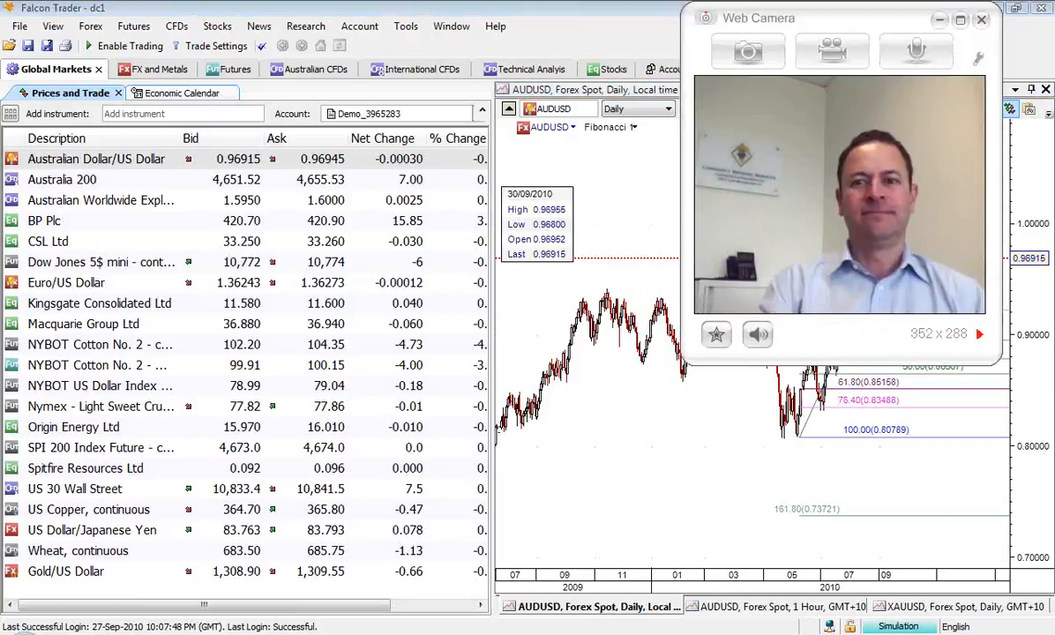
pyautogui.click(92, 530)
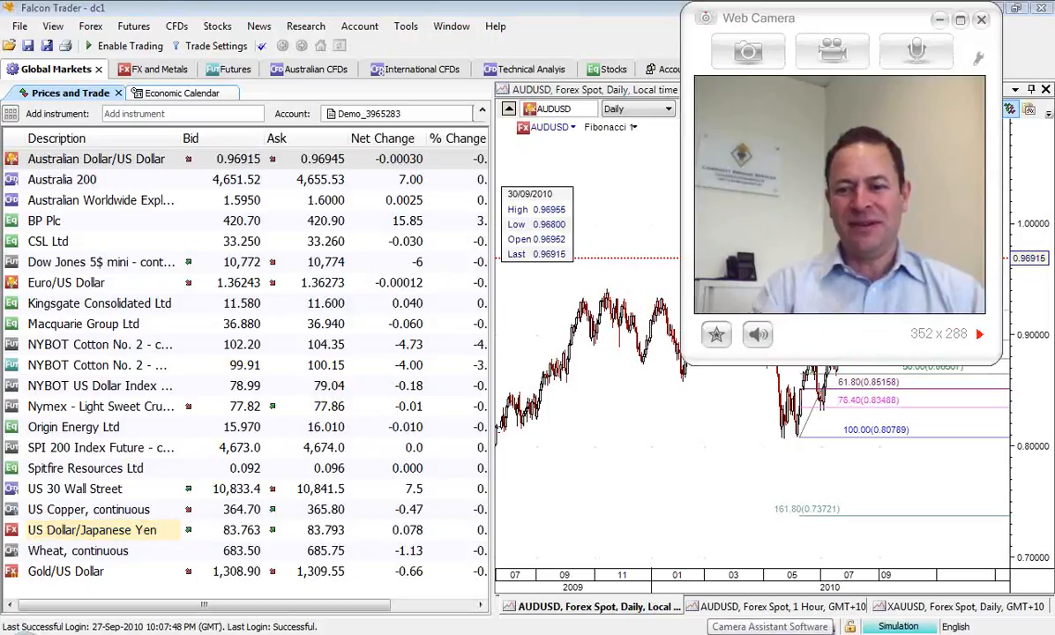